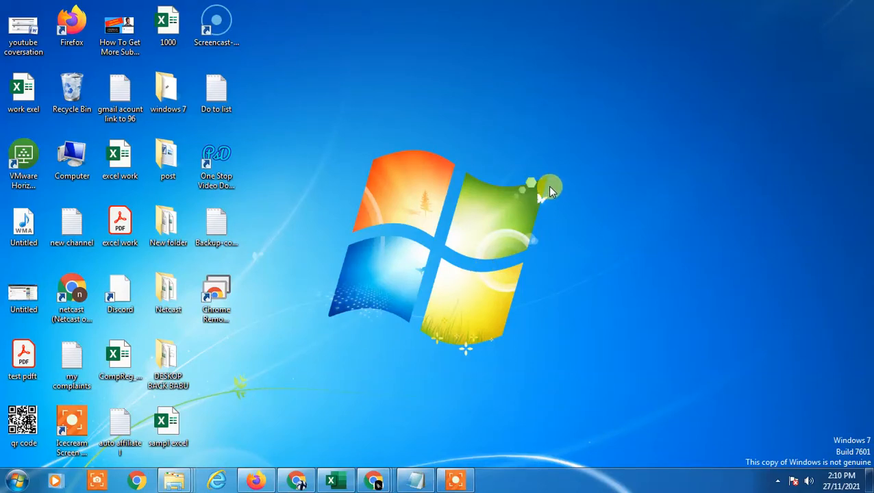
mouse_move(606, 159)
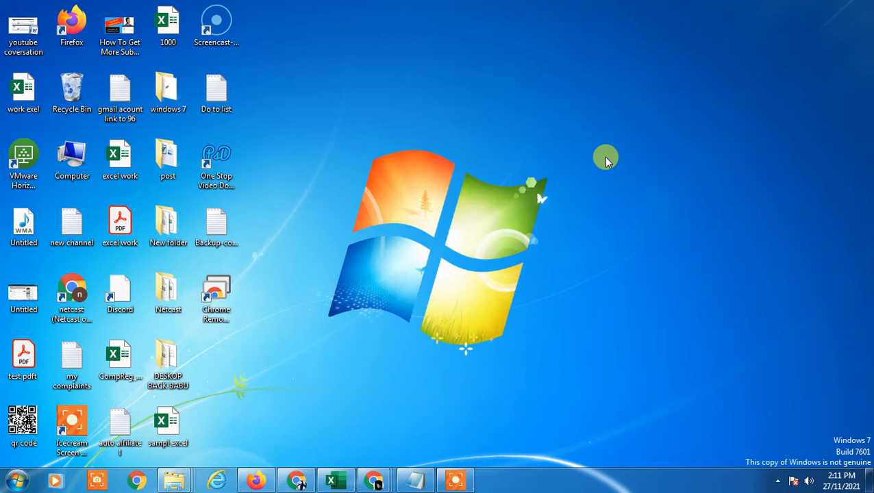
mouse_move(426, 129)
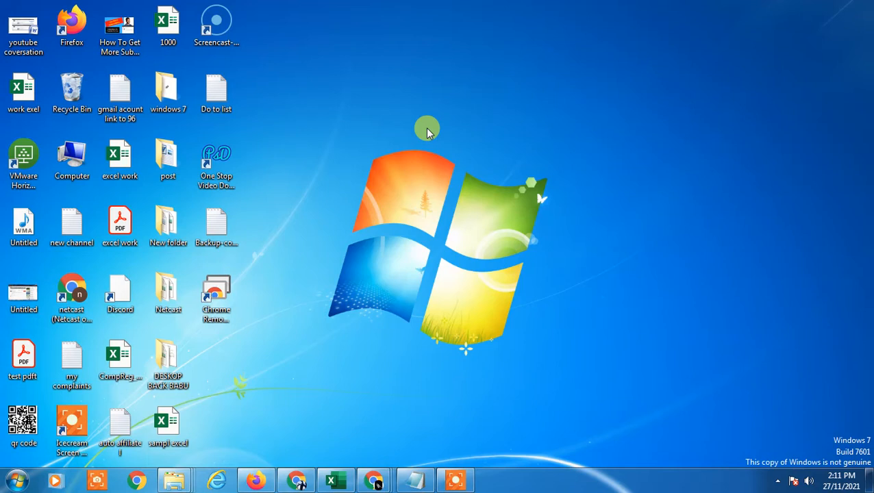
mouse_move(610, 110)
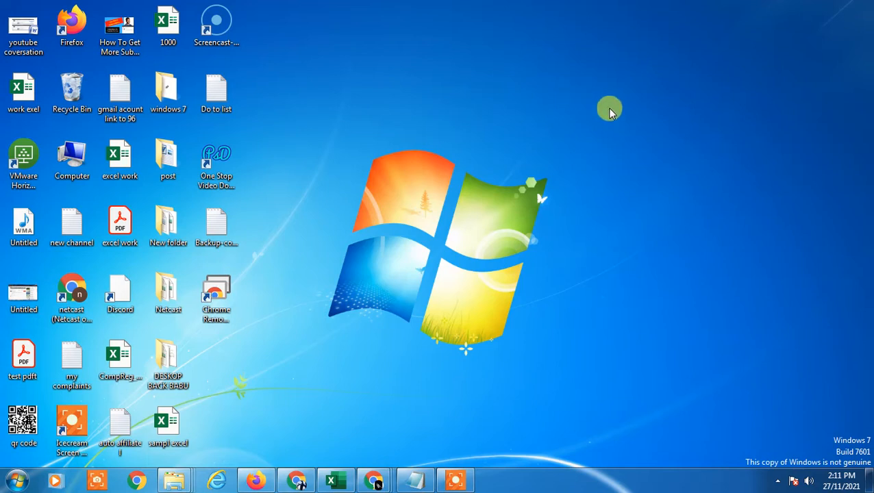
mouse_move(559, 155)
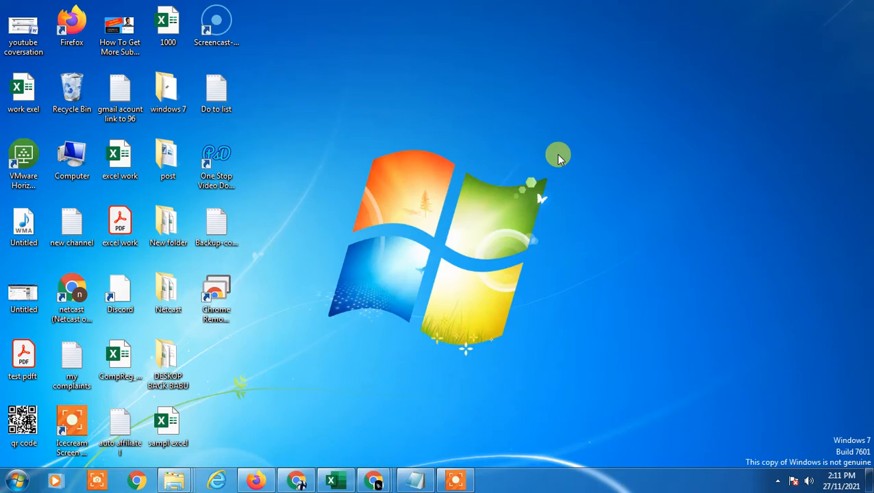
mouse_move(512, 45)
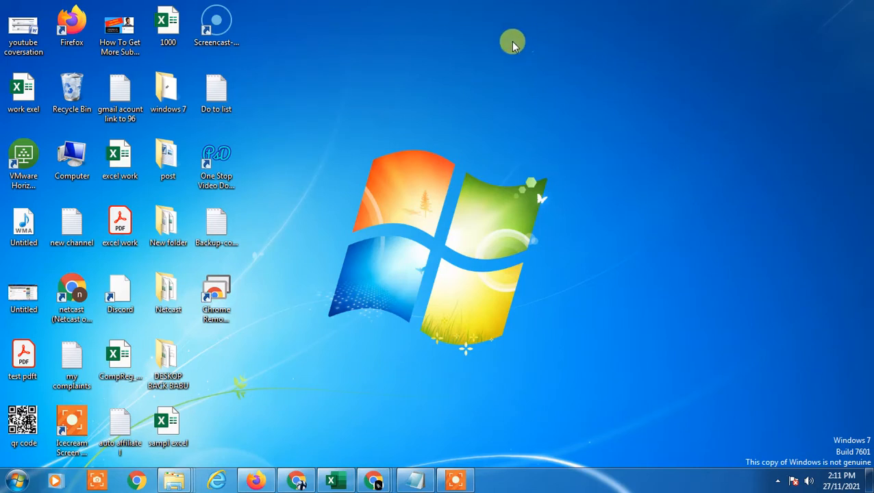
mouse_move(392, 133)
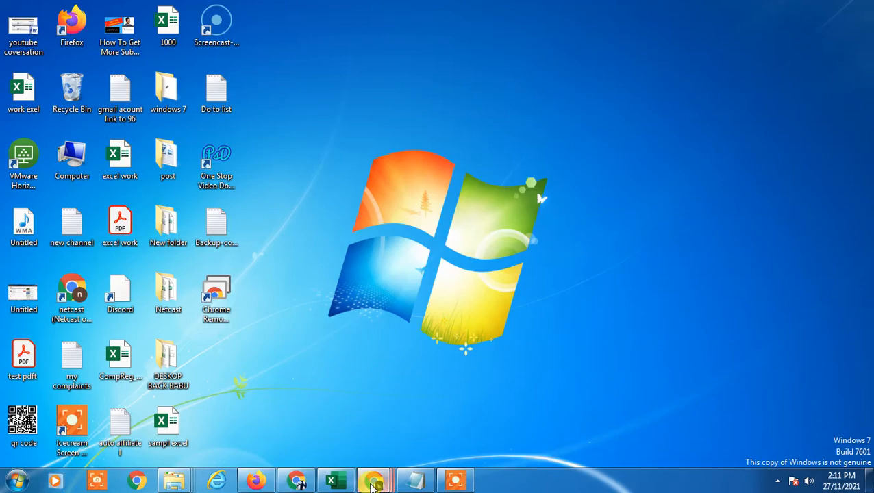
From the loaded Gmail inbox, open Google Drive in a second tab via the apps grid.
click(374, 480)
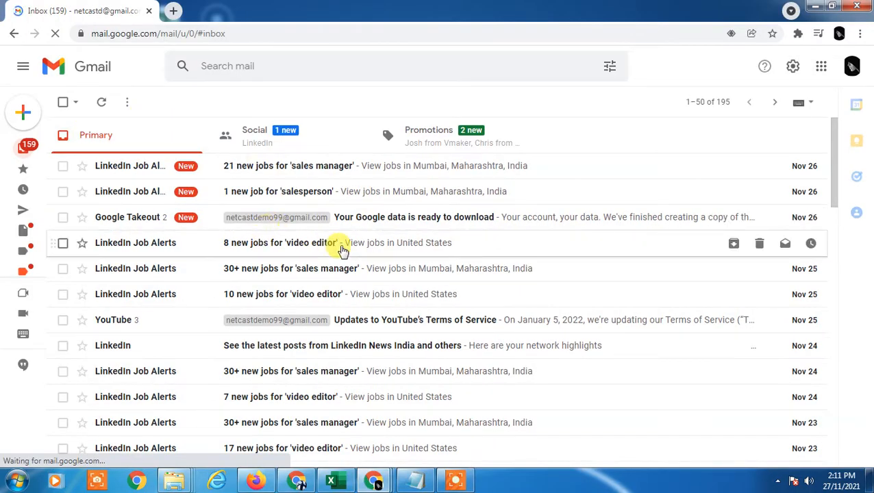
mouse_move(821, 66)
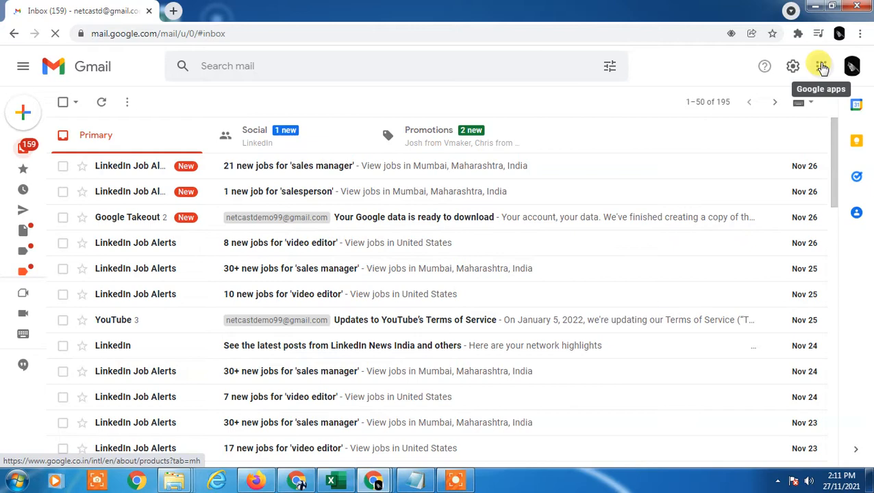
click(820, 66)
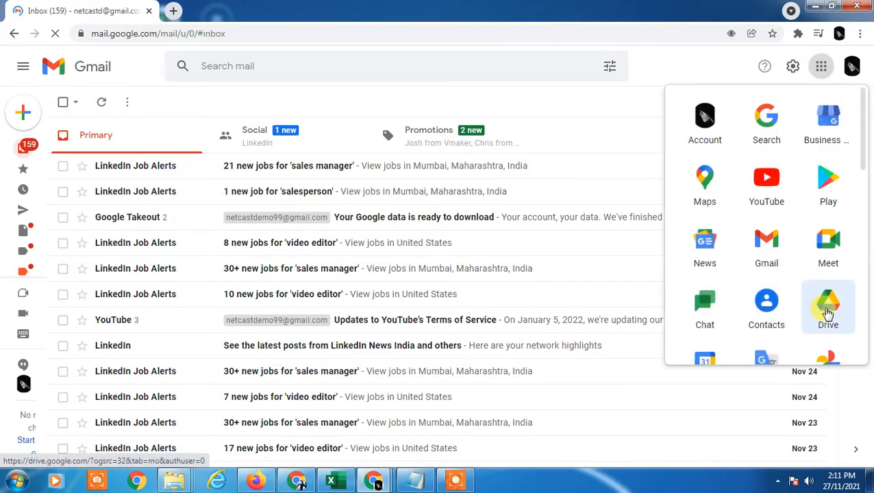
click(828, 307)
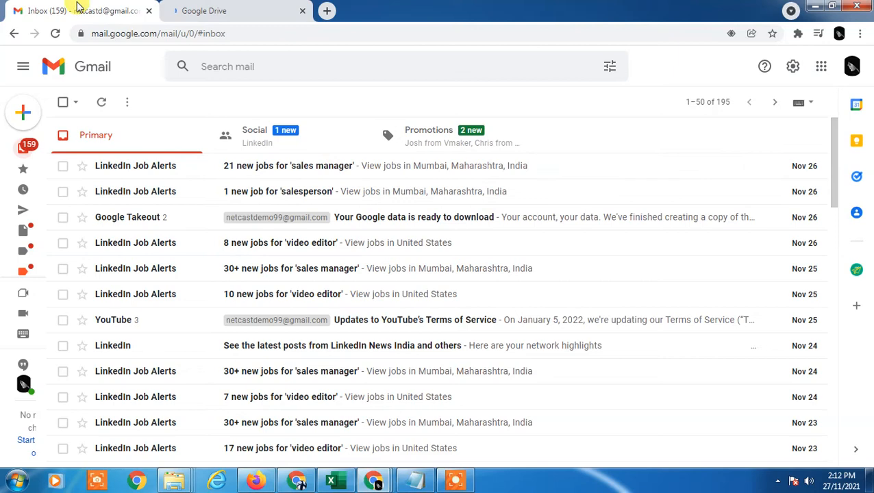
View Drive's Storage page ranking files by size (236.6 MB of 15 GB), then return to Gmail.
click(237, 10)
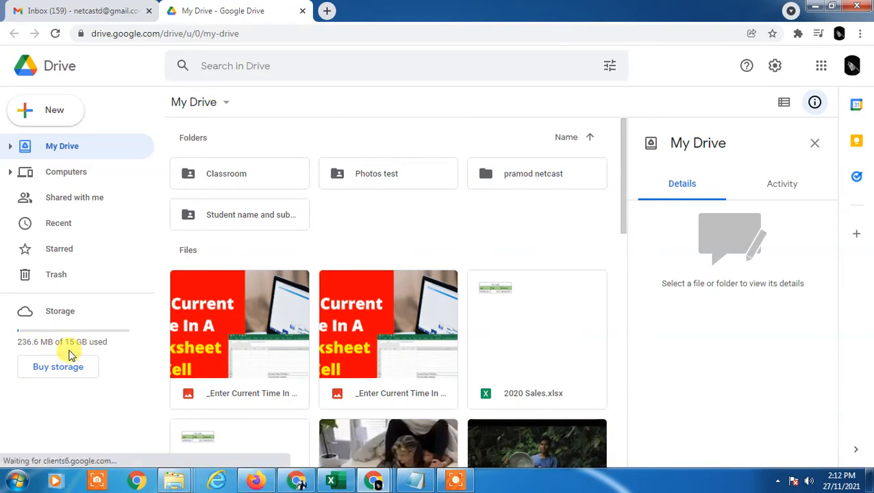
click(60, 311)
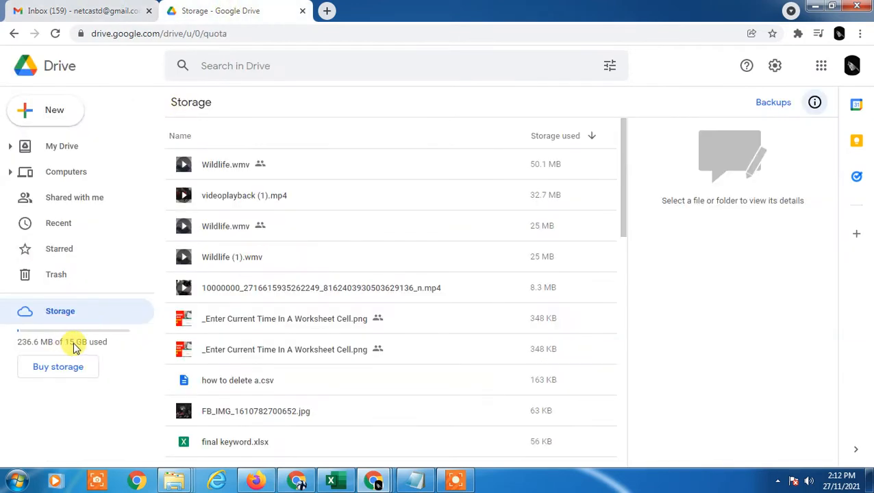
mouse_move(13, 348)
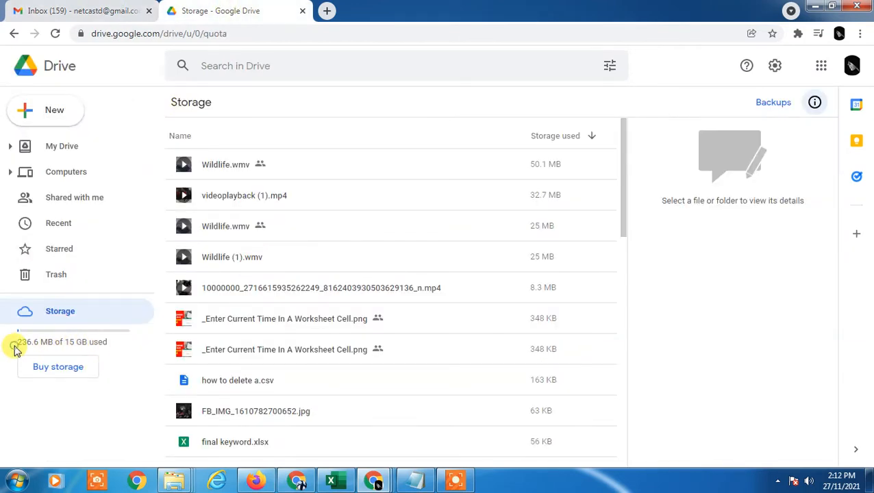
mouse_move(40, 349)
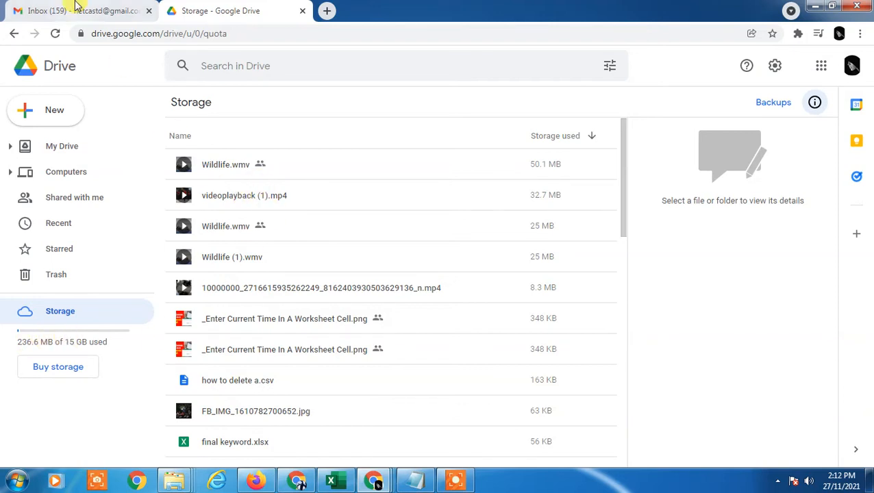
click(79, 10)
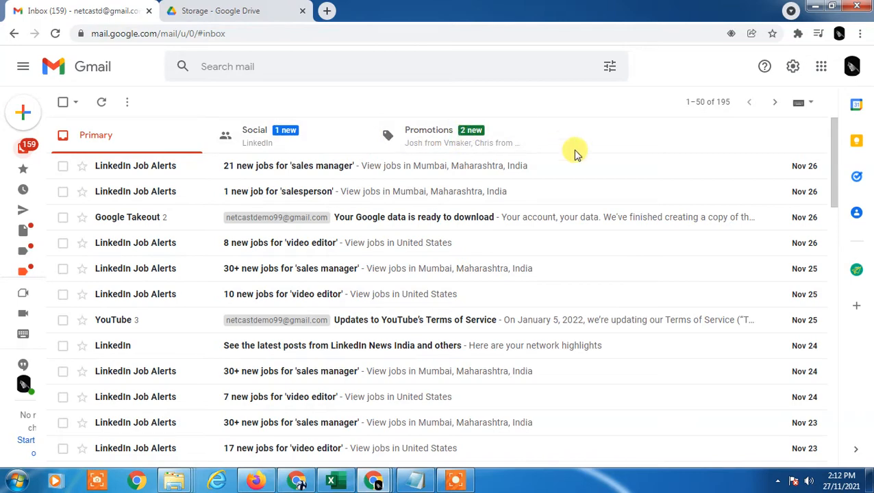
mouse_move(451, 273)
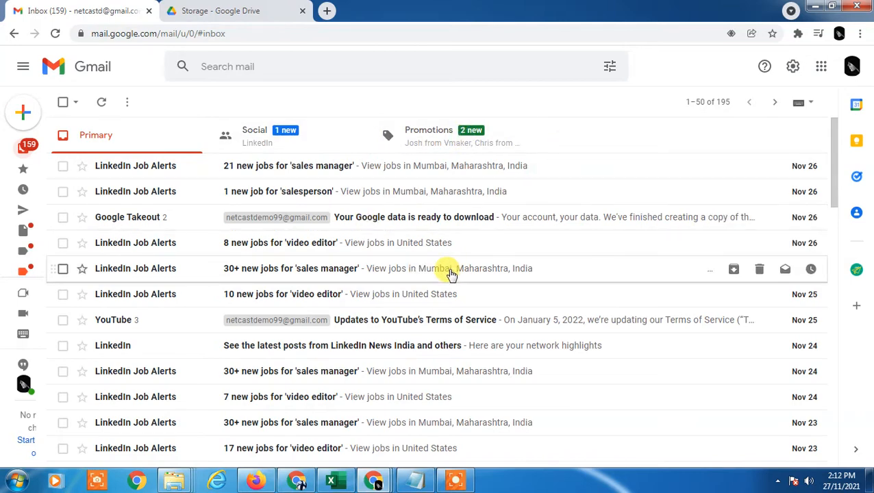
click(235, 11)
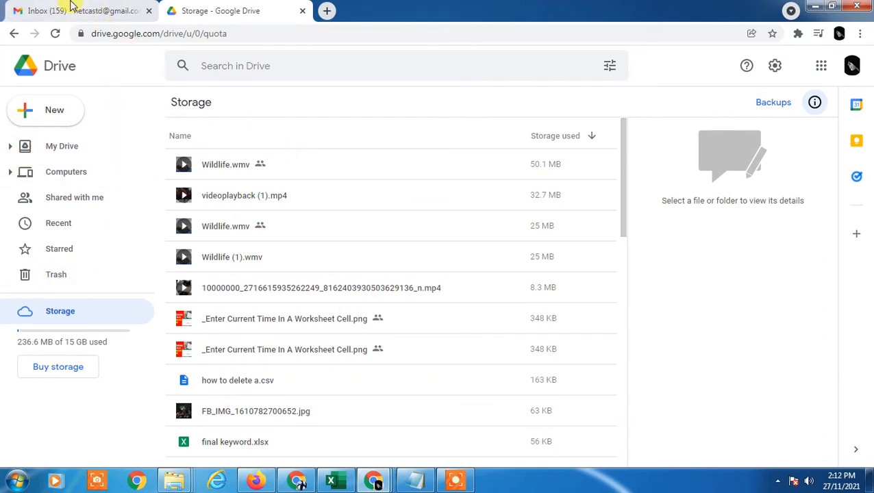
click(82, 10)
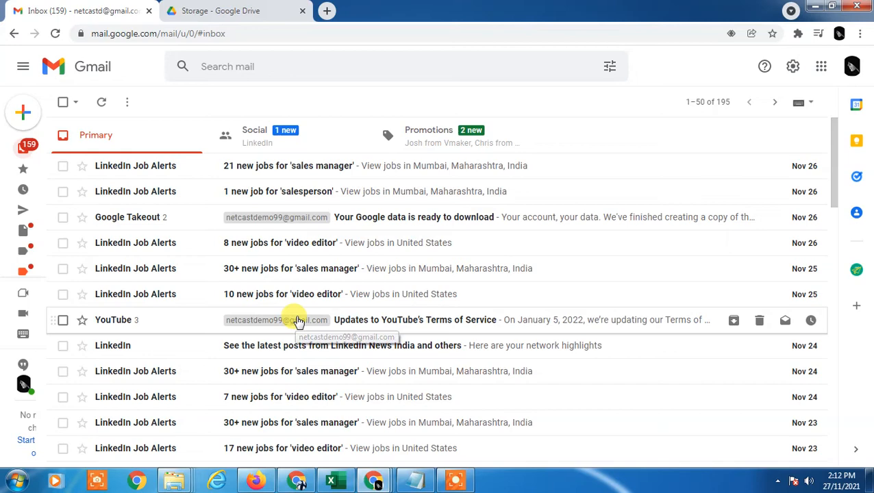
mouse_move(305, 322)
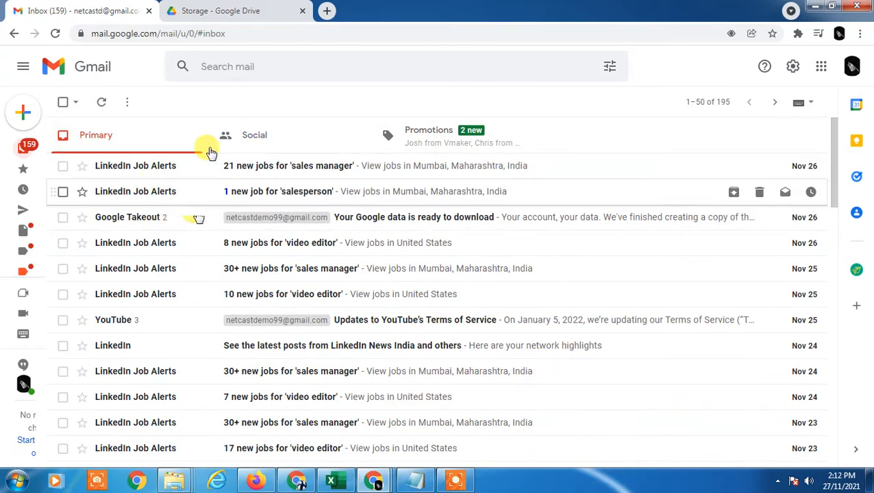
Browse the Social, Promotions and Primary inbox categories, ending on Promotions.
click(254, 135)
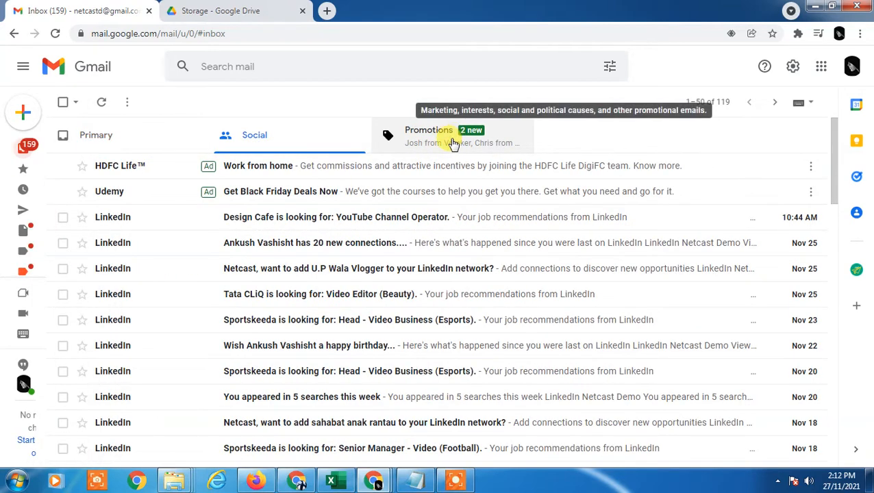
click(429, 135)
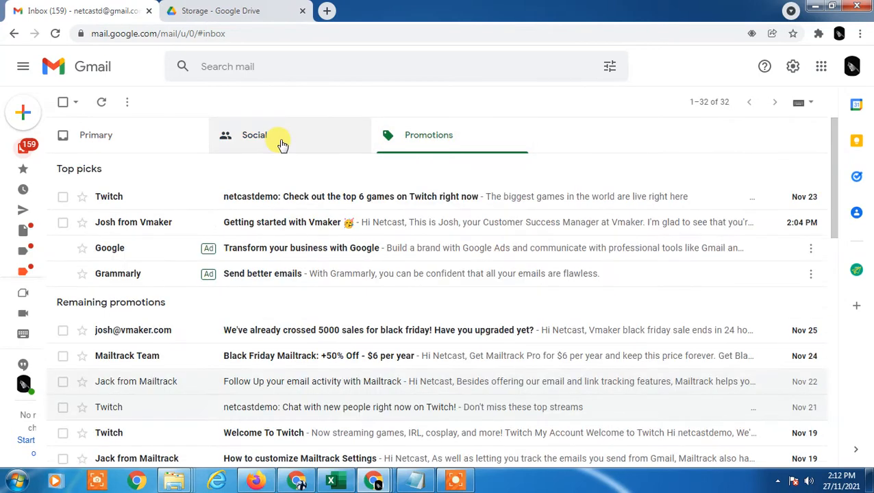
click(254, 135)
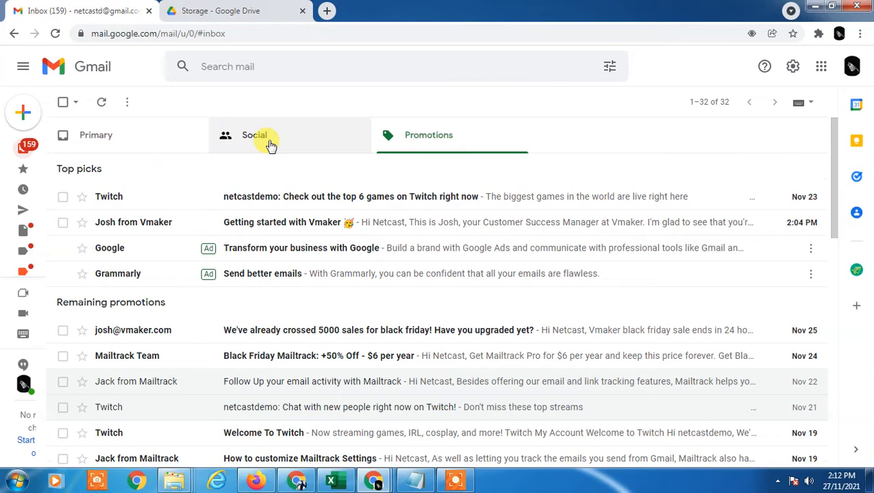
click(255, 135)
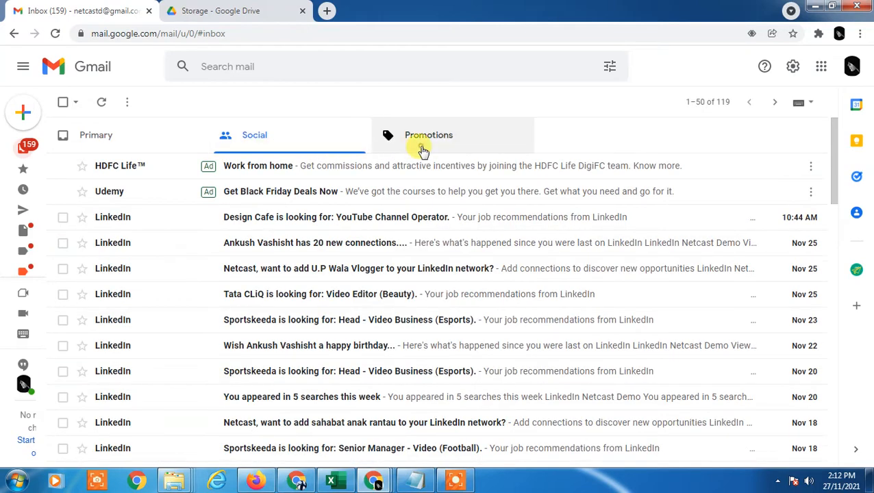
click(429, 135)
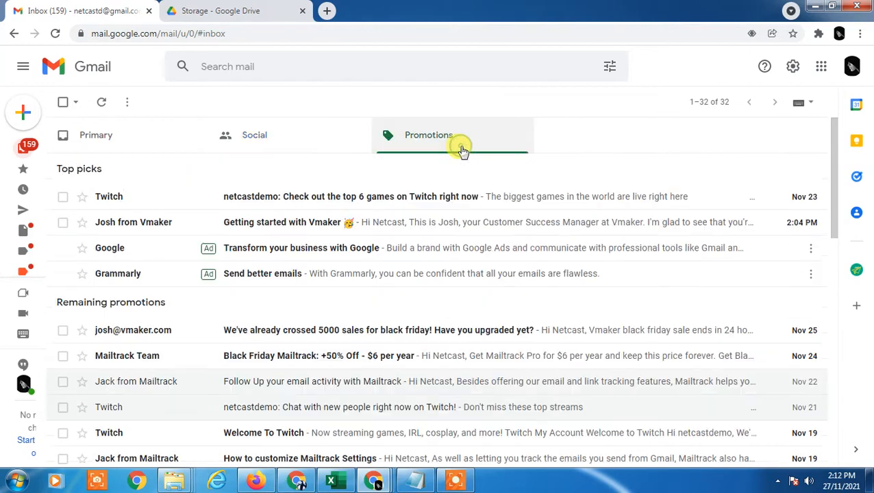
click(96, 135)
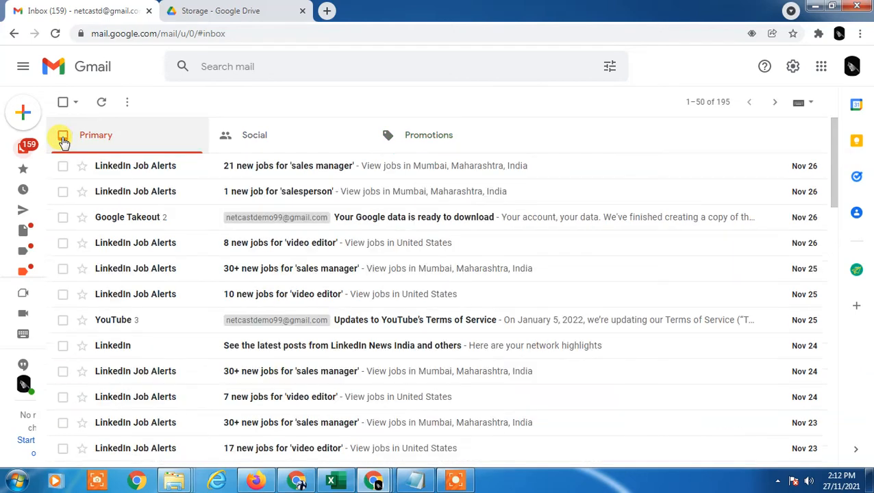
click(429, 135)
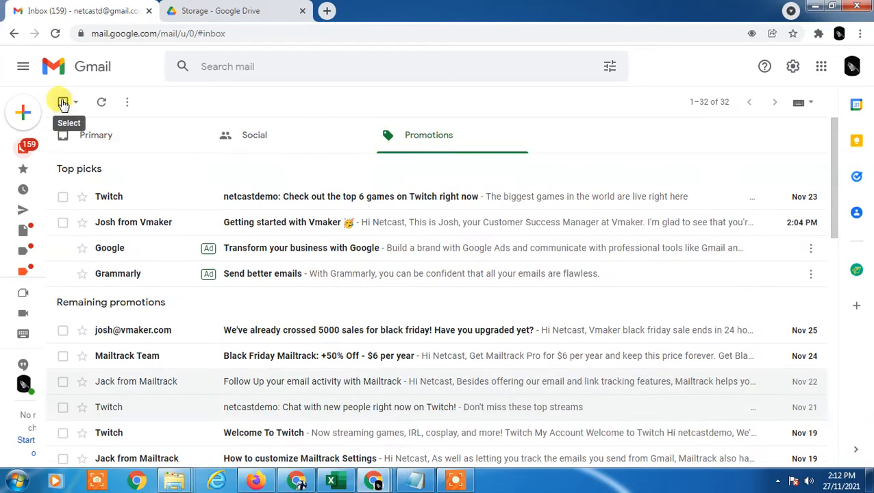
Select all Promotions emails and move the 31 conversations to Trash.
click(63, 101)
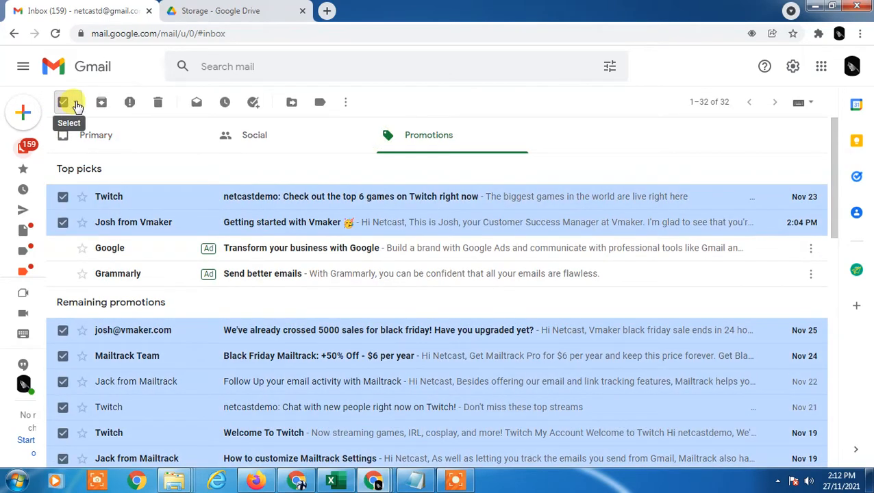
click(77, 102)
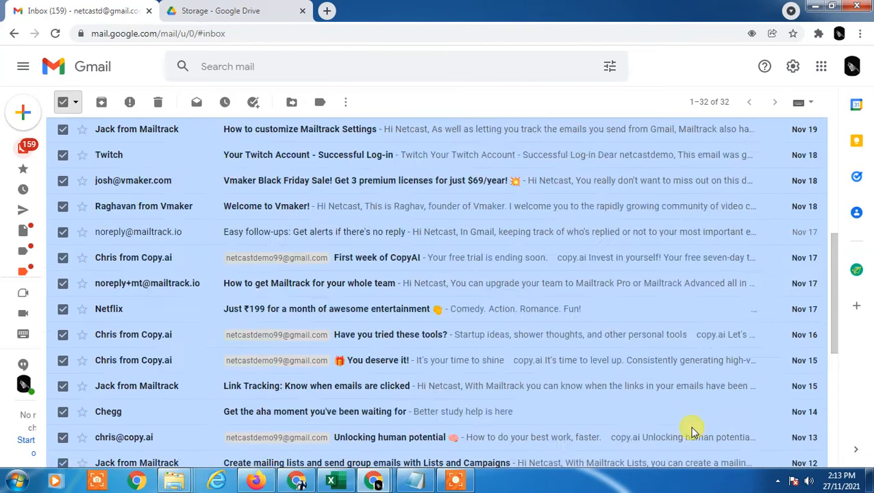
click(429, 135)
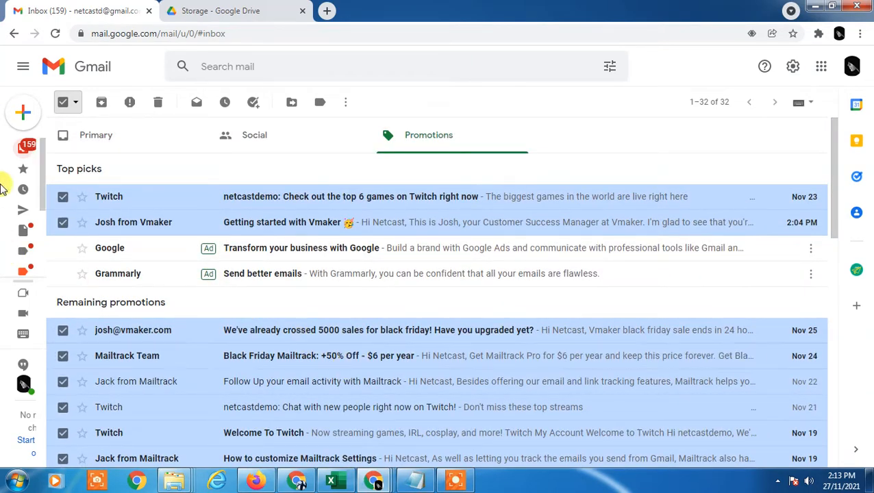
mouse_move(363, 356)
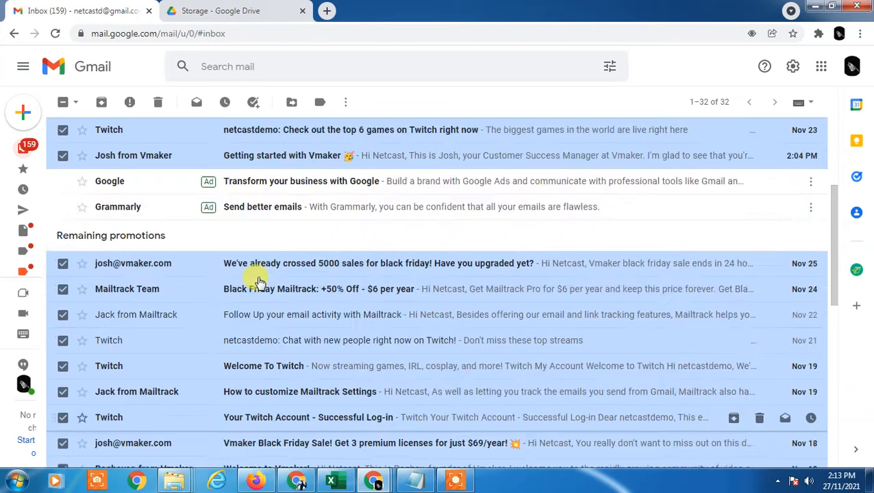
click(158, 102)
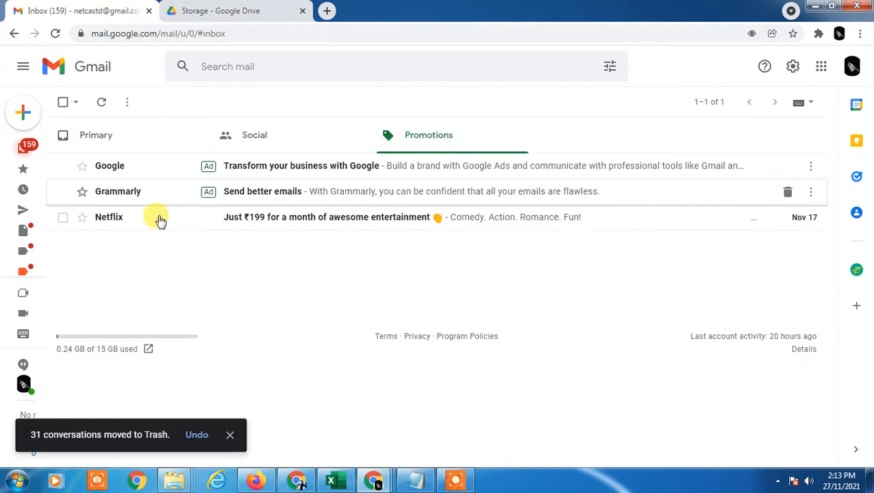
Select all 119 Social conversations and move them to Trash.
click(254, 135)
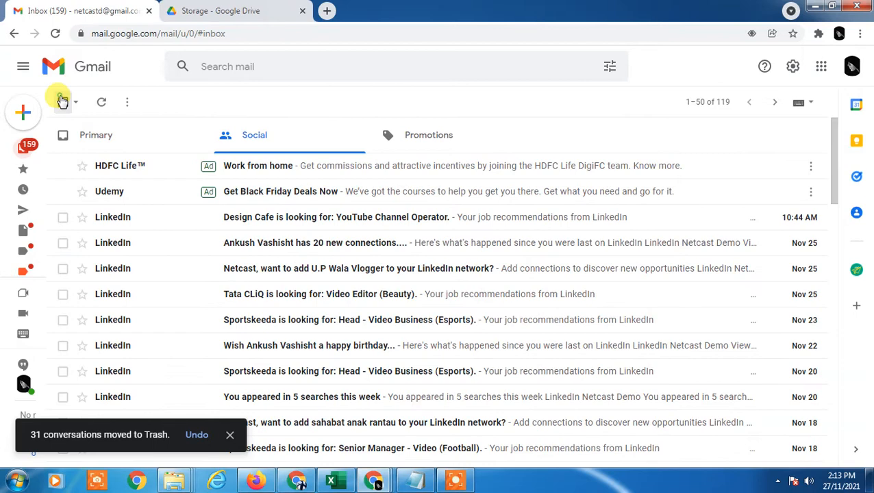
click(63, 101)
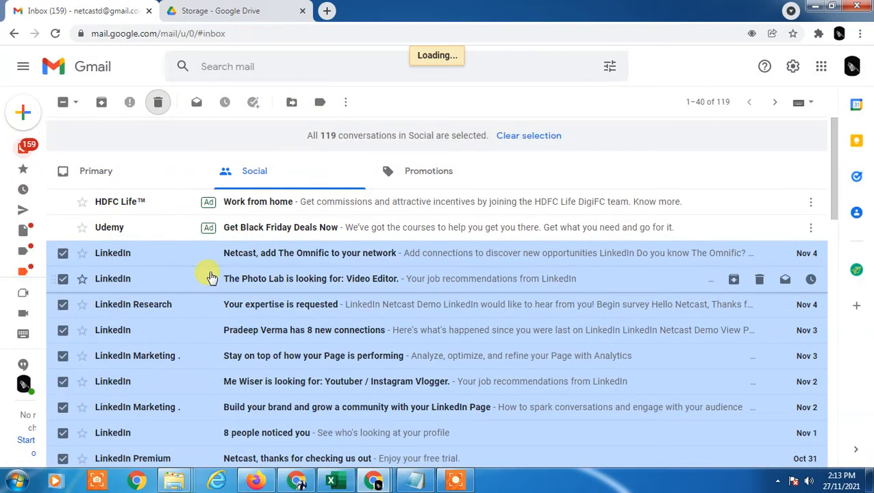
click(158, 102)
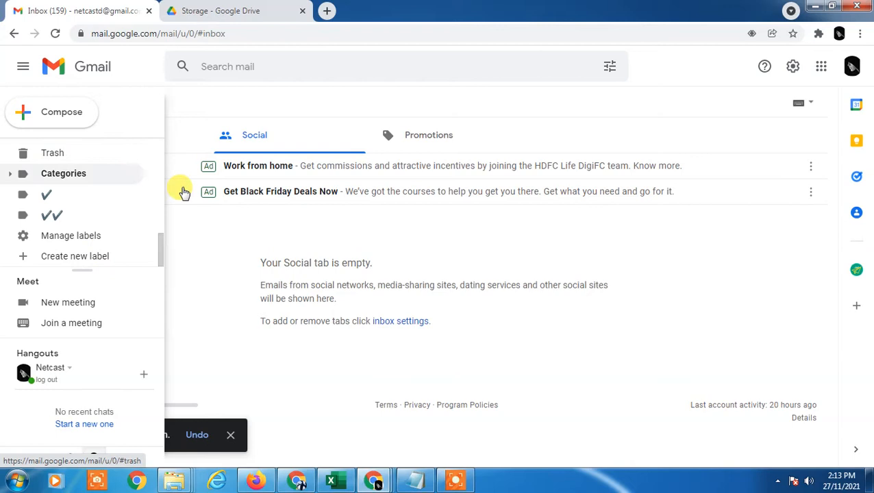
Select all 155 conversations in Trash, delete them forever, and return to the inbox.
click(53, 152)
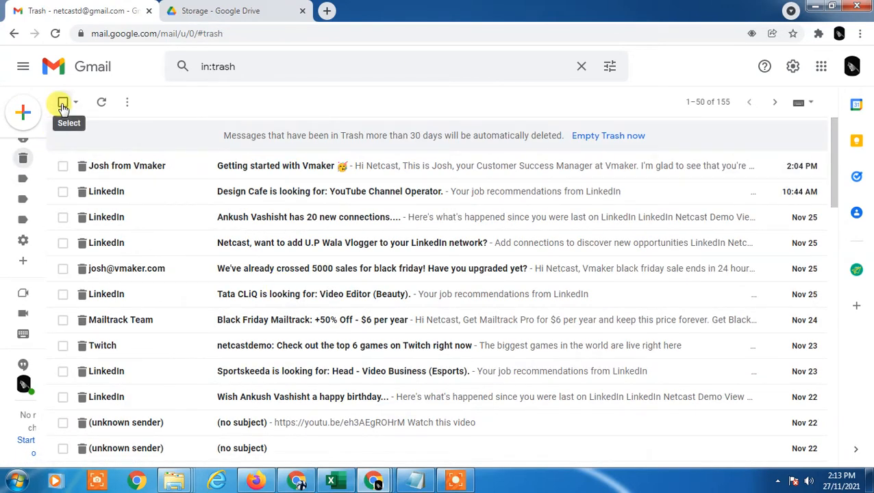
click(63, 102)
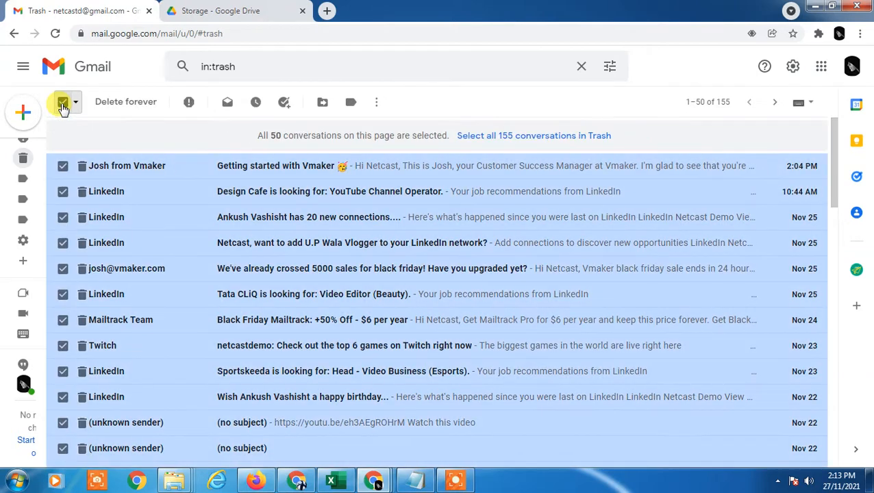
click(533, 135)
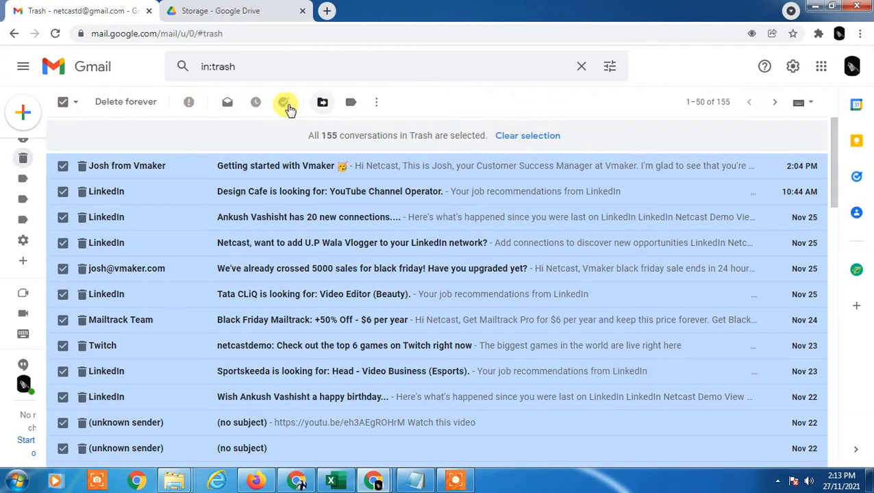
click(376, 101)
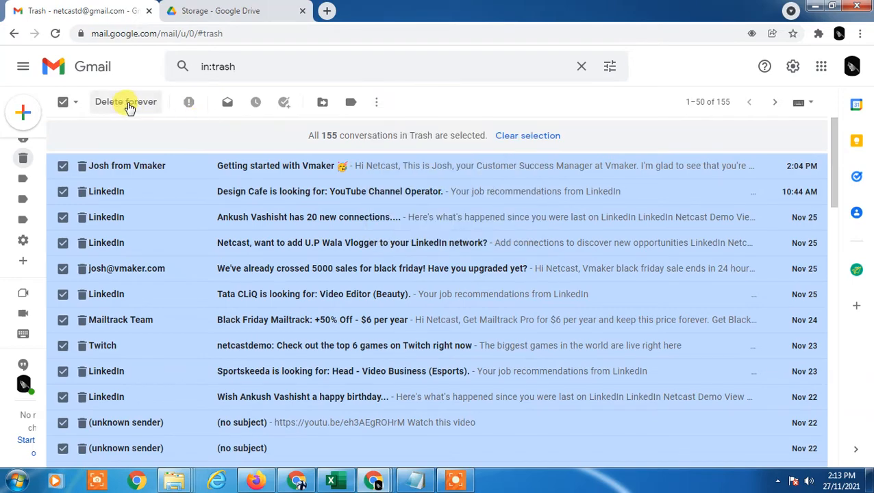
click(125, 102)
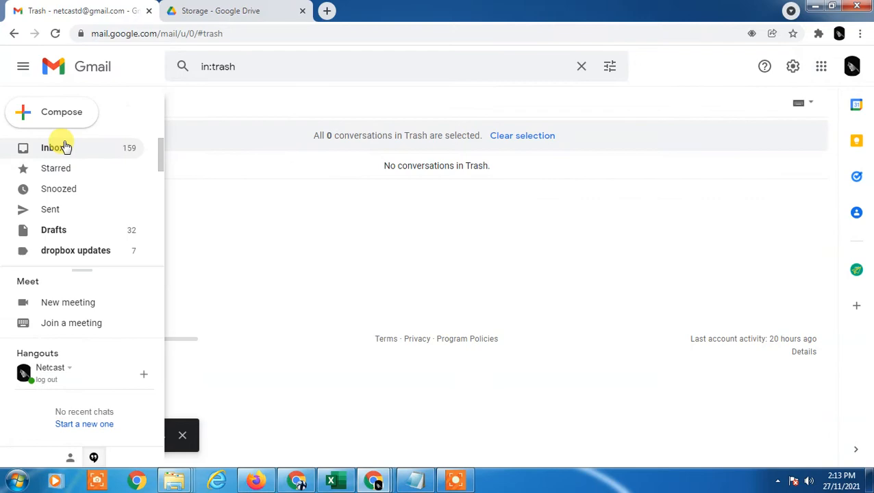
click(52, 148)
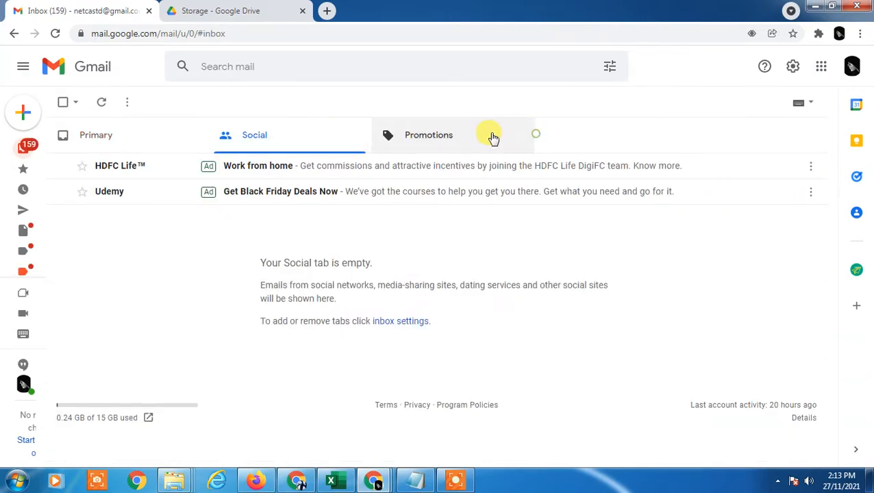
Scroll through the Primary tab's 195 conversations, mostly LinkedIn job alerts.
click(96, 135)
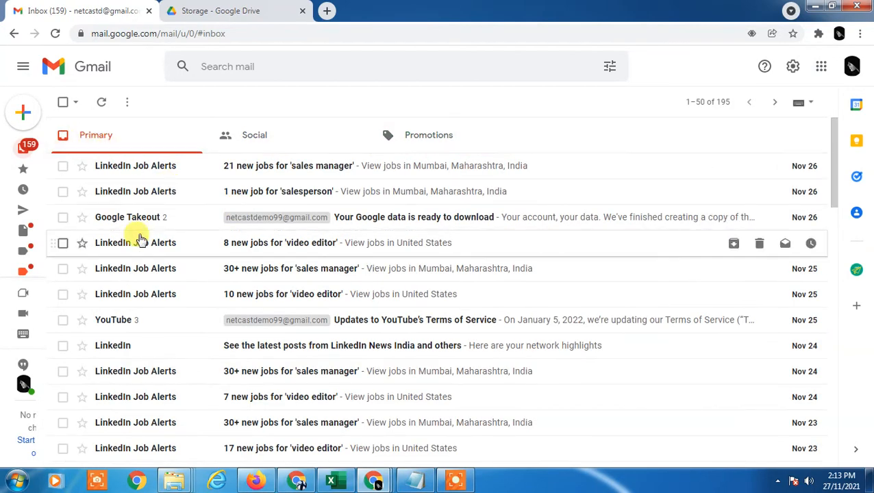
scroll(down, 3)
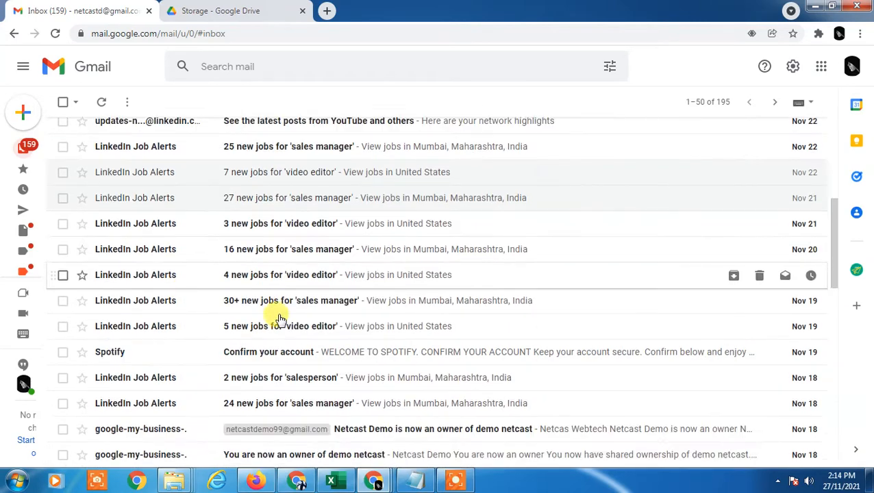
scroll(down, 3)
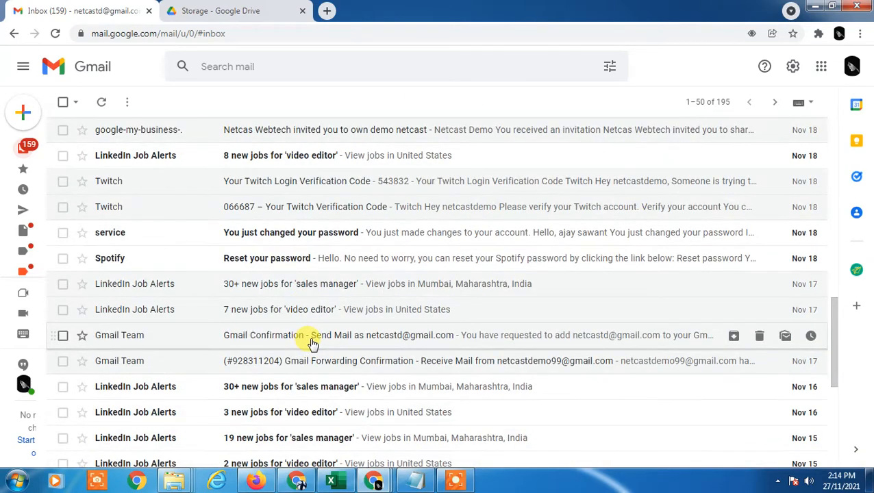
mouse_move(188, 258)
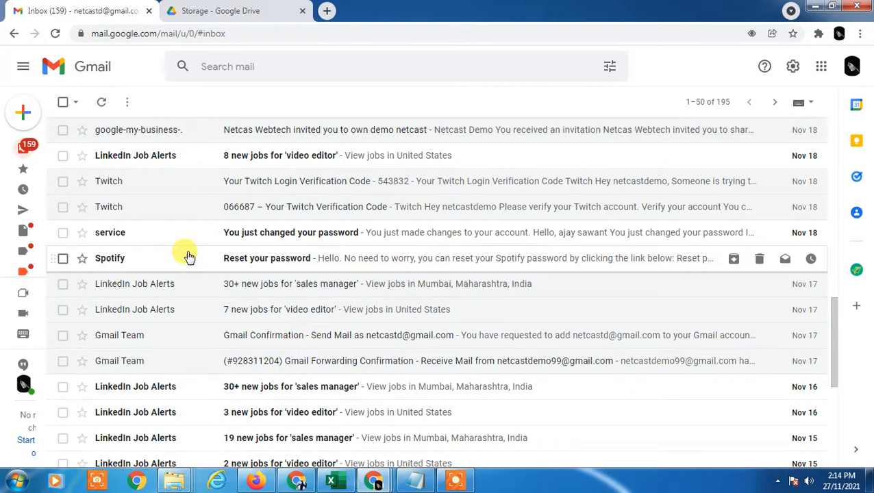
Run an advanced search for emails larger than 1000 MB, which finds no messages.
scroll(down, 3)
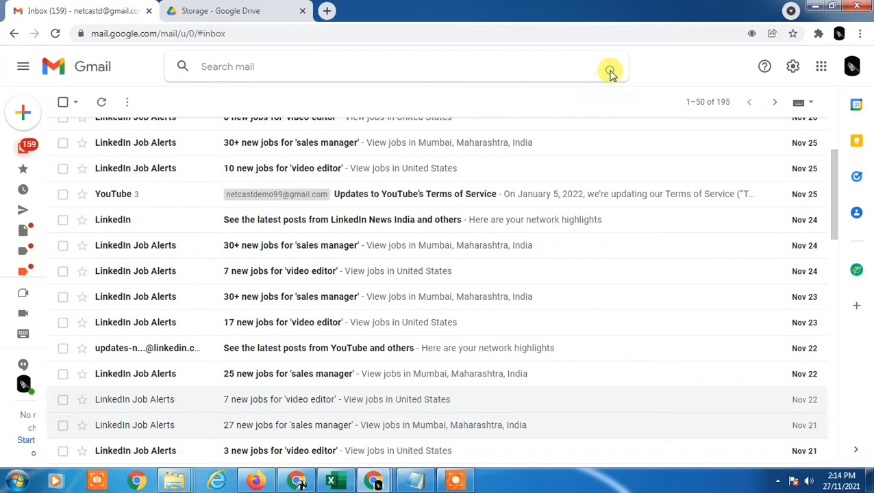
click(610, 67)
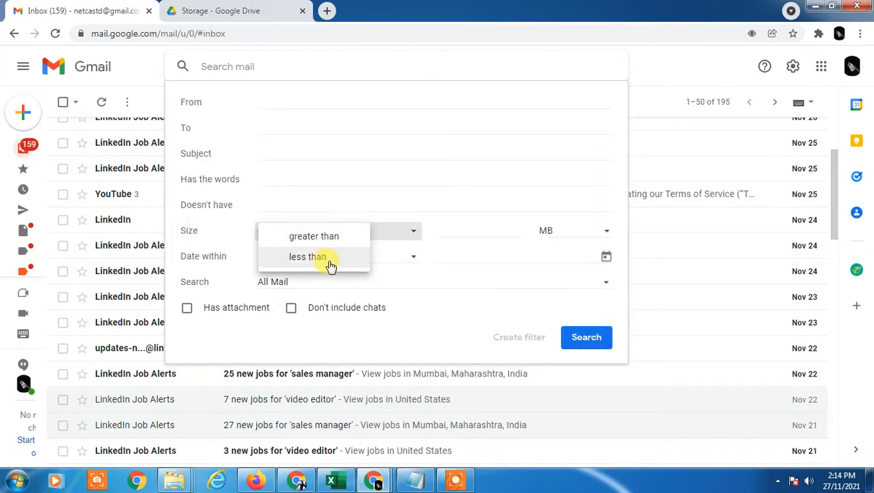
mouse_move(314, 236)
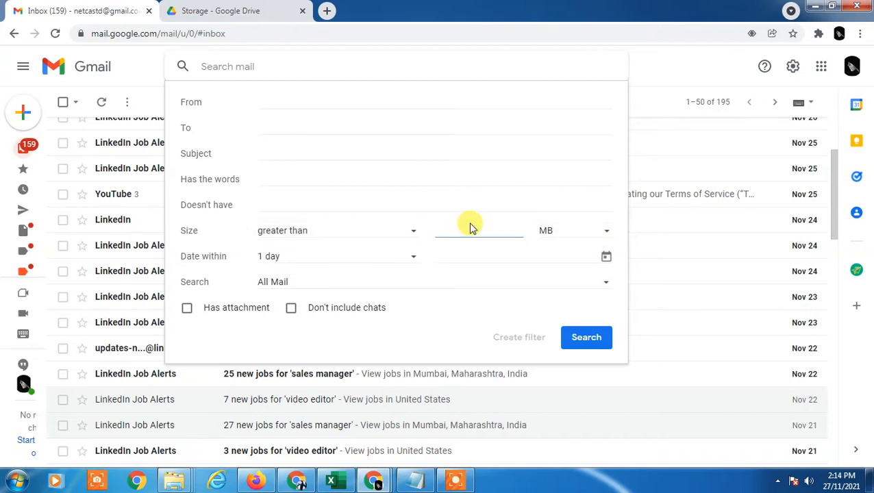
text(50)
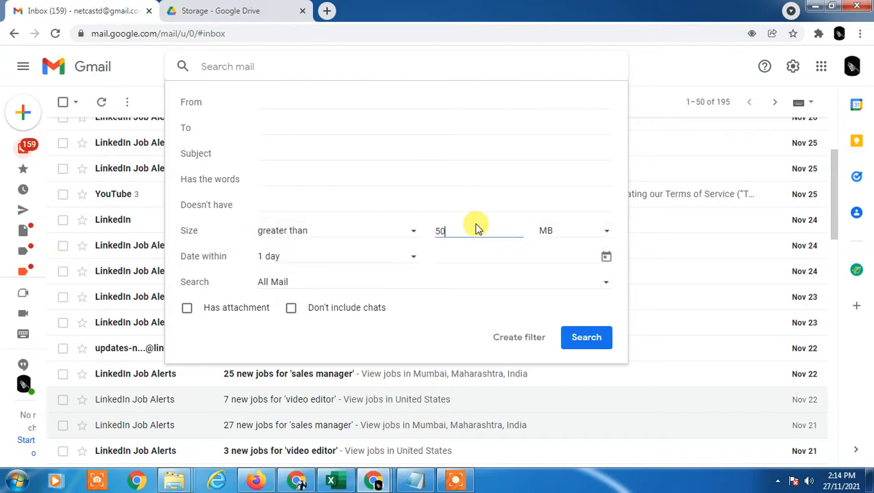
mouse_move(507, 257)
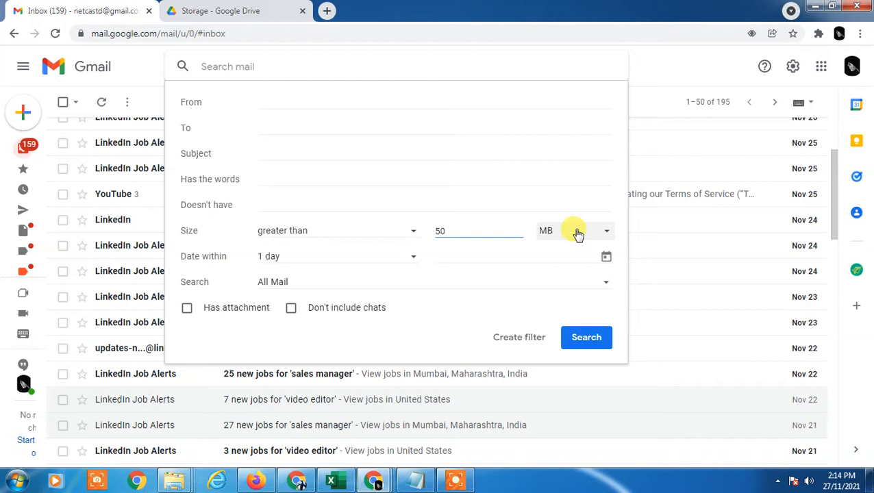
mouse_move(422, 229)
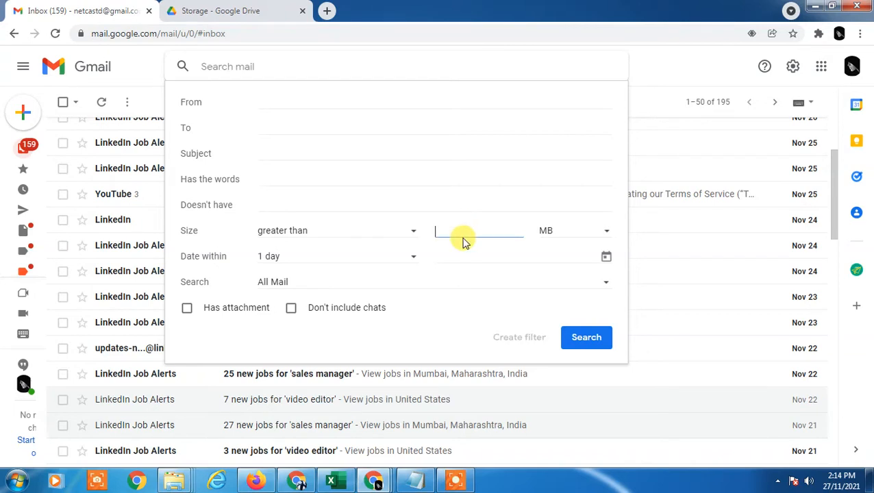
click(573, 231)
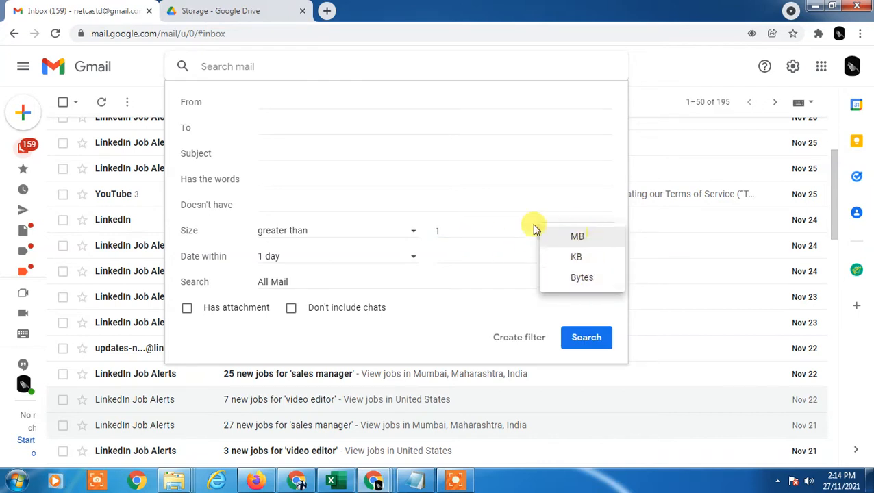
click(578, 236)
text(000)
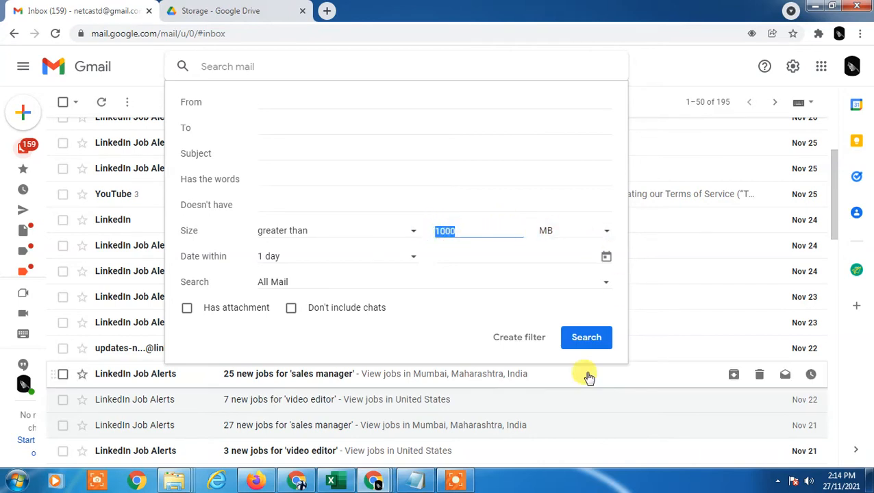
click(586, 337)
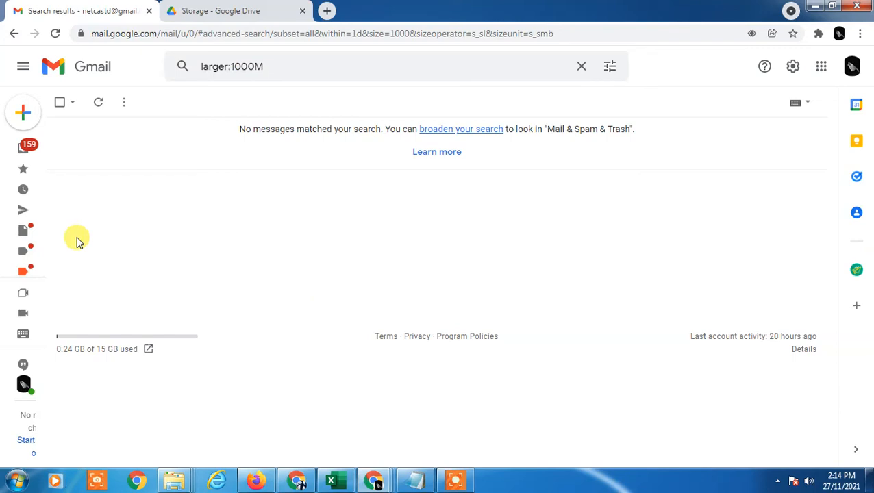
mouse_move(91, 240)
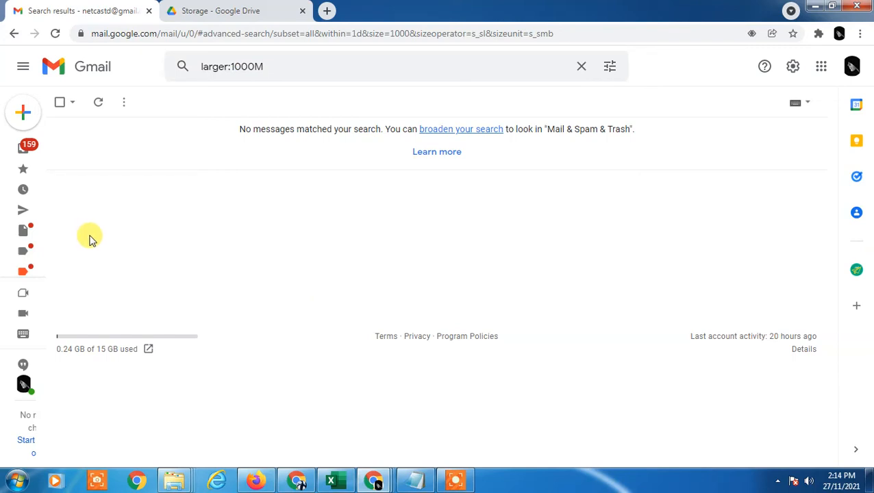
Clear the size search query and go back to the 195-conversation inbox.
click(23, 66)
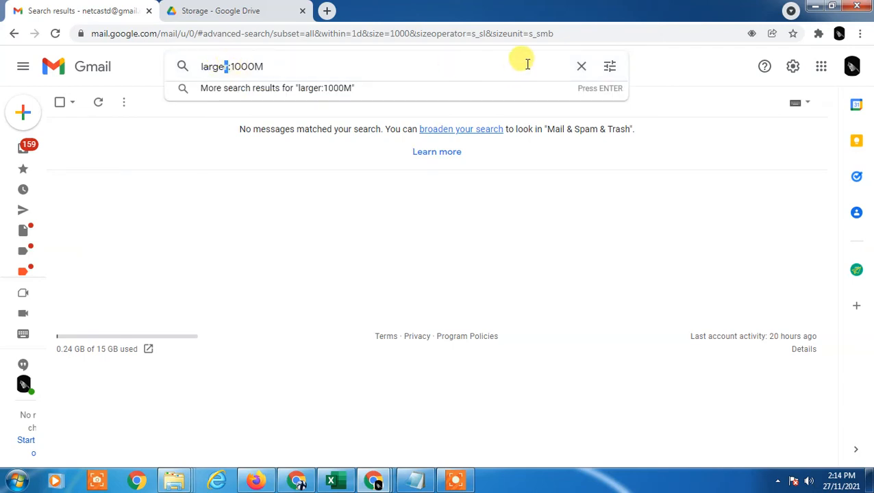
click(581, 65)
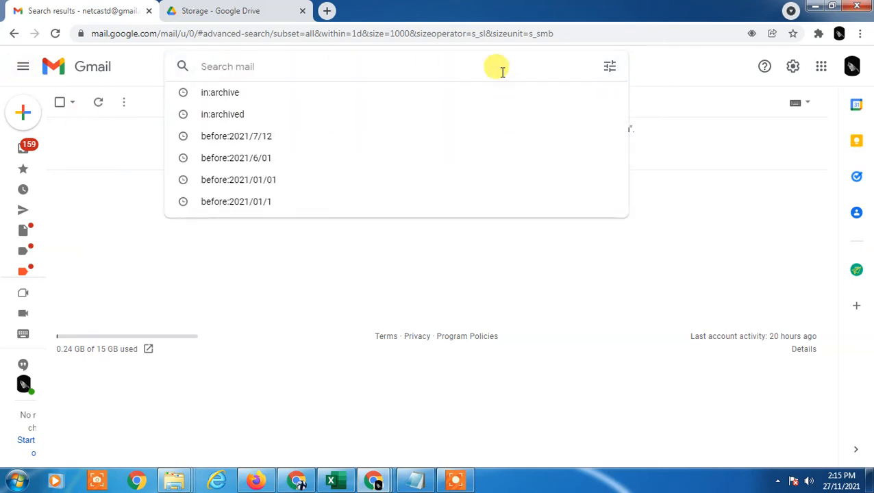
click(609, 66)
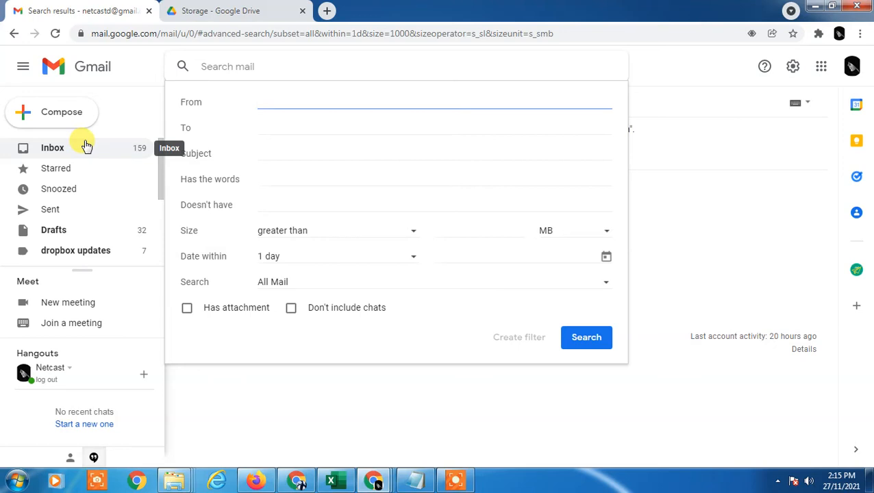
mouse_move(70, 149)
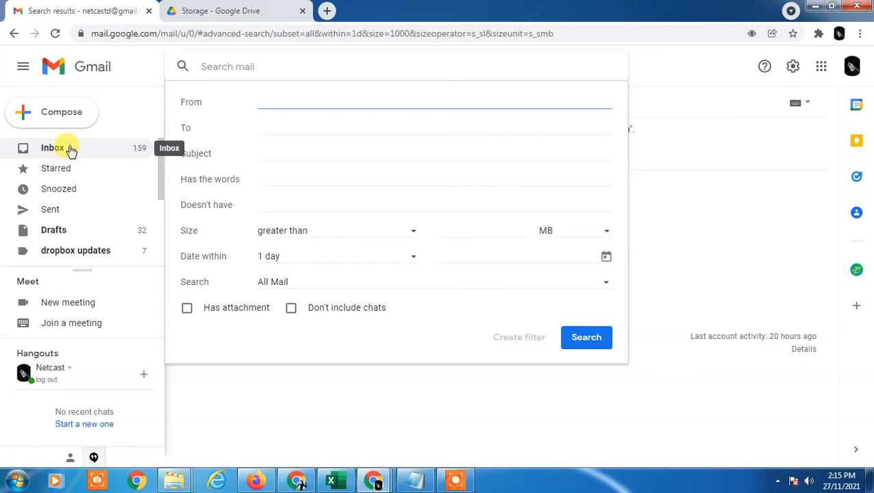
click(52, 148)
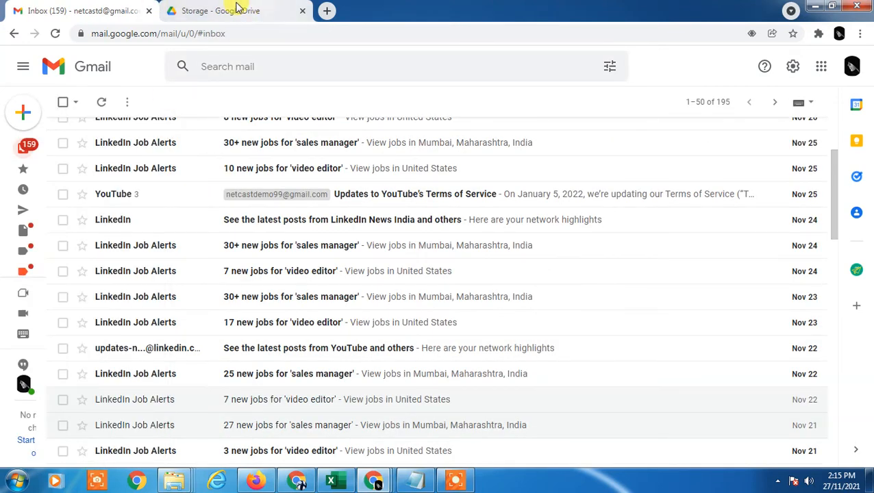
Revisit Drive's storage list at 236.6 MB used, then return to Gmail scrolled to the top.
click(220, 10)
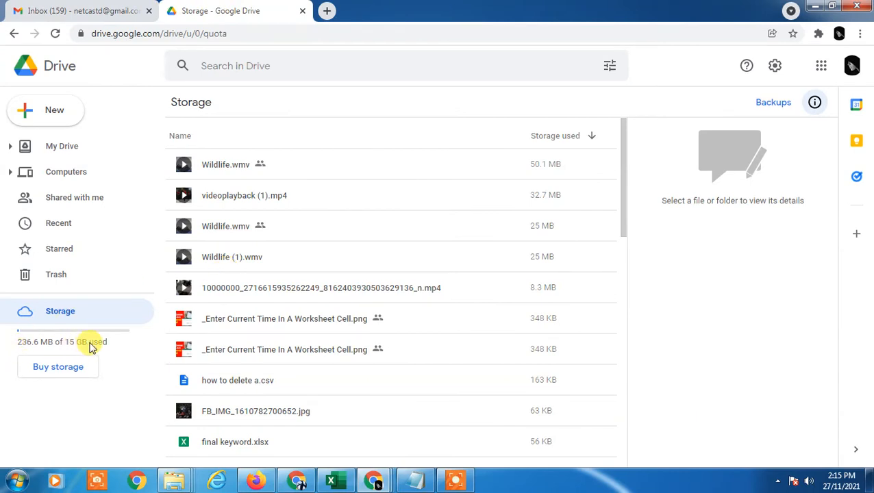
mouse_move(86, 344)
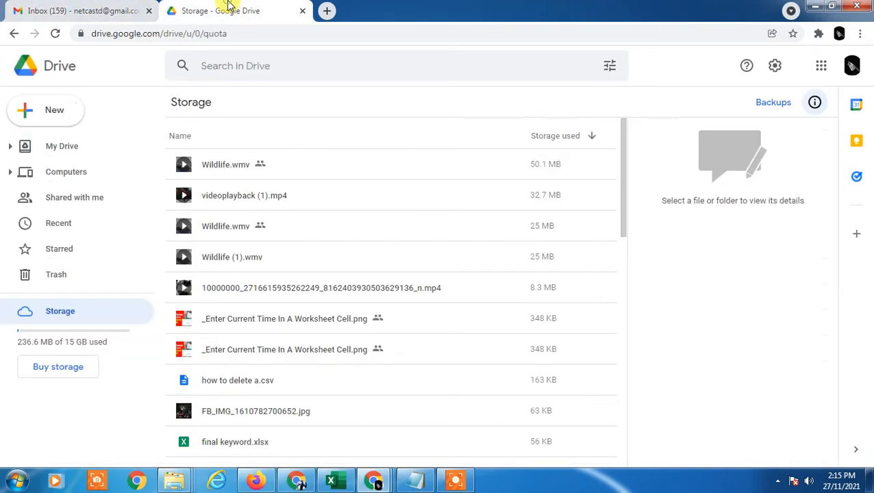
click(82, 10)
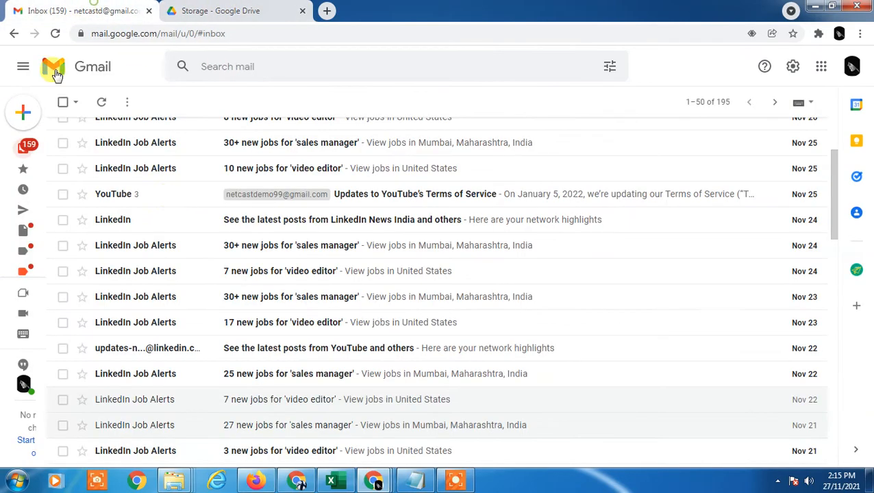
click(233, 11)
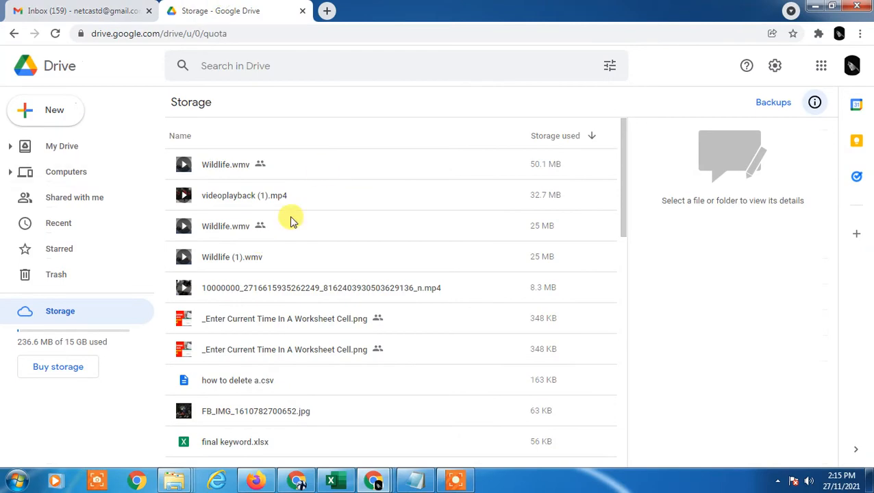
click(79, 10)
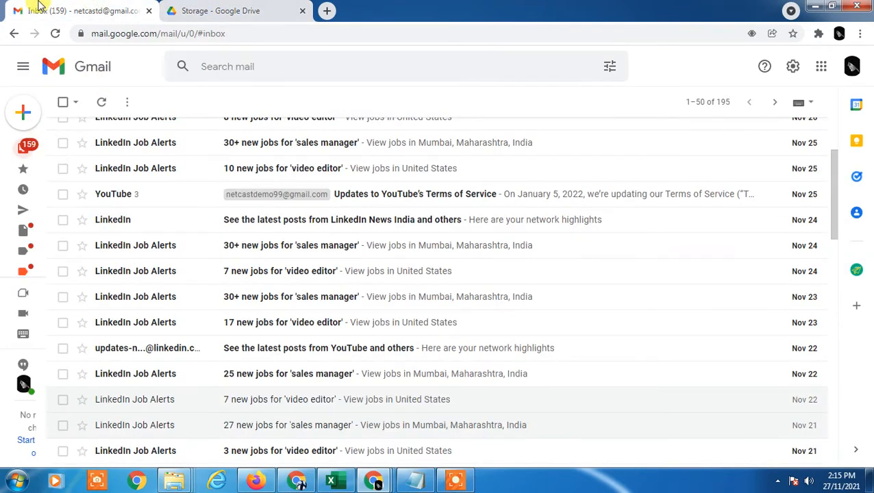
scroll(up, 3)
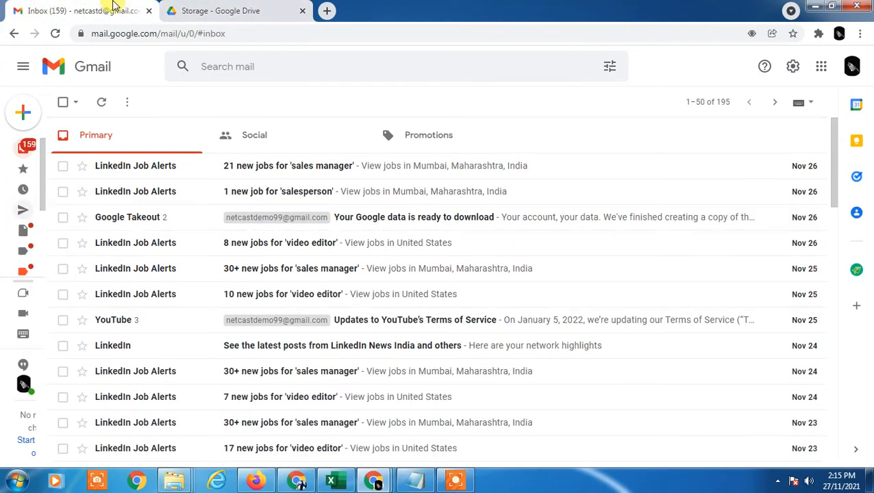
mouse_move(413, 154)
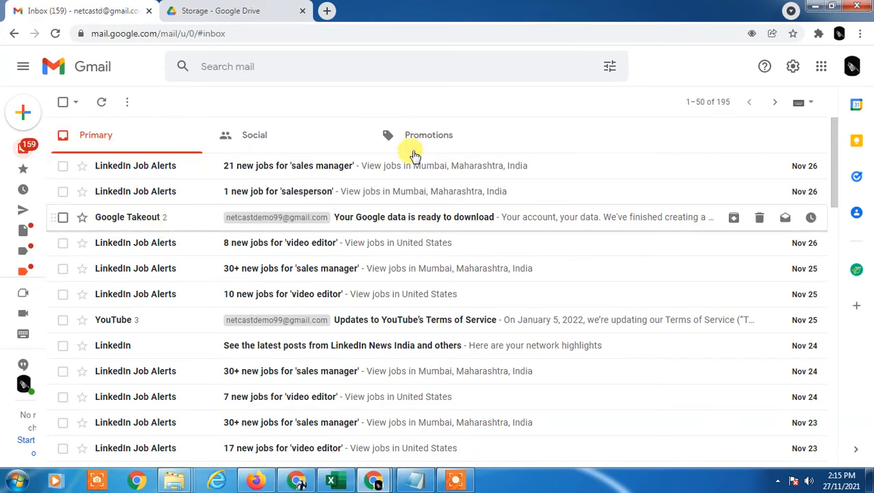
Confirm Social, Promotions and Trash are emptied, then switch back to Drive storage.
click(255, 135)
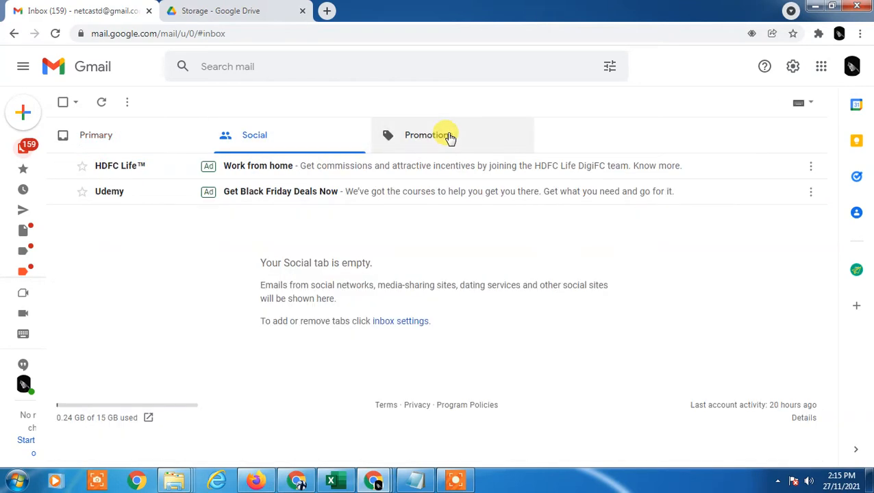
click(429, 135)
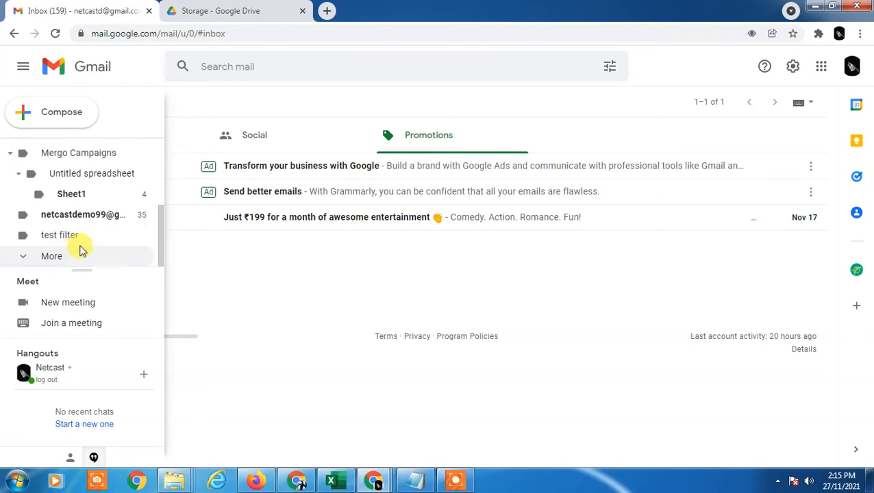
click(51, 256)
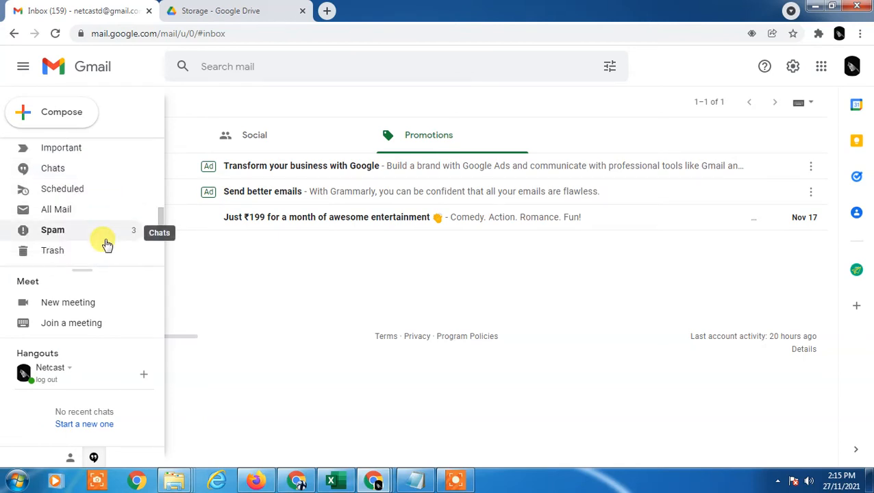
click(52, 250)
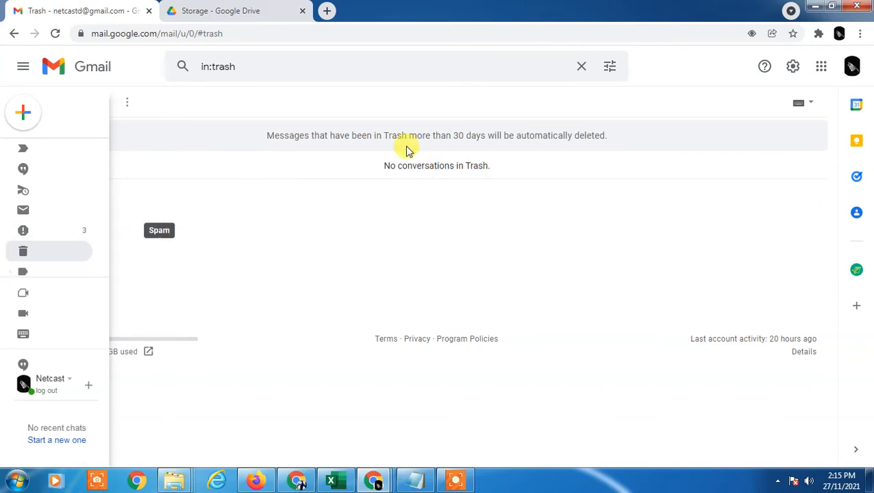
drag(409, 135, 574, 135)
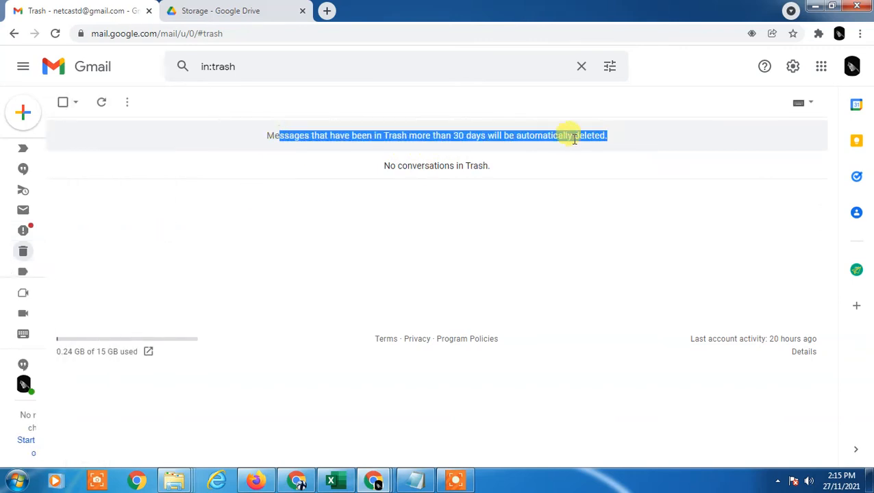
click(23, 66)
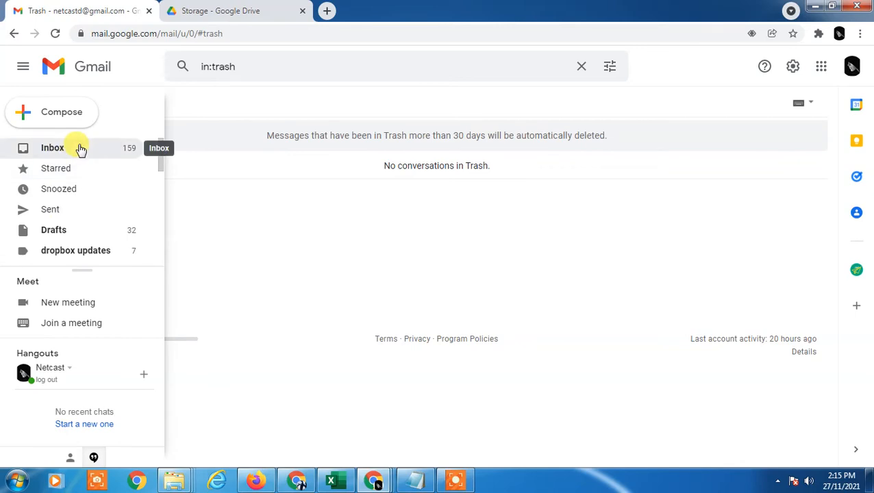
click(236, 11)
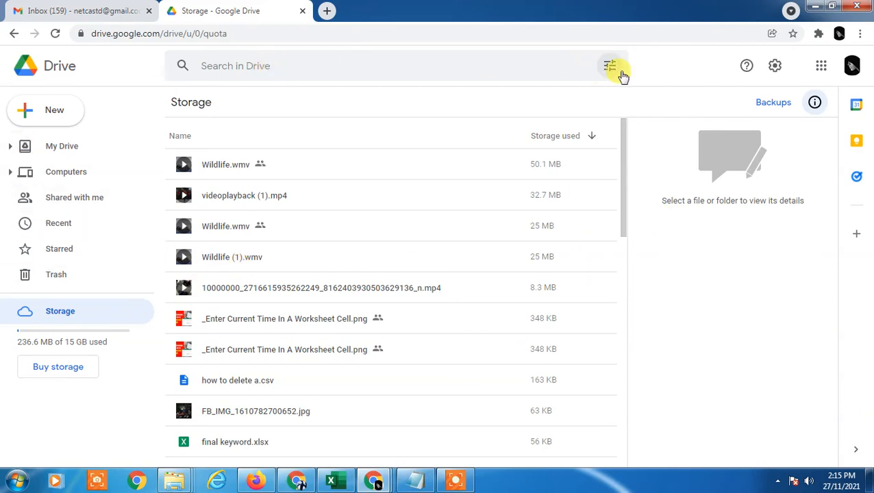
Browse the filter options in Drive's advanced search panel.
click(609, 66)
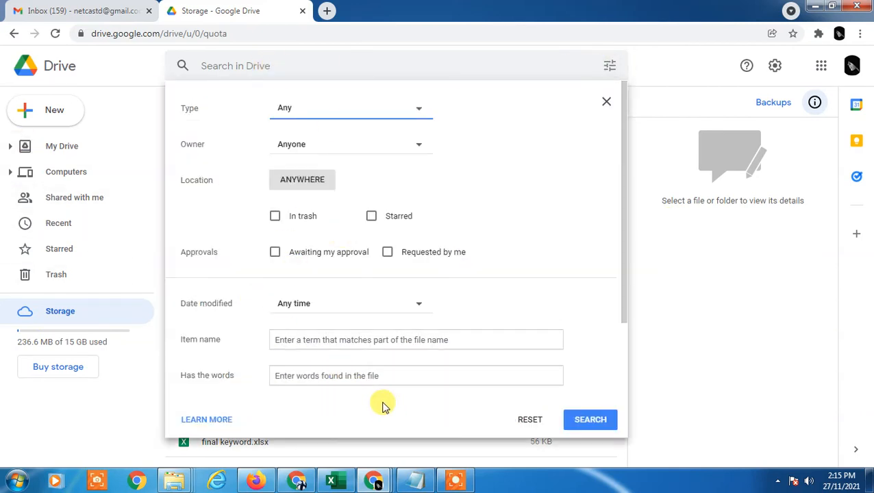
mouse_move(243, 146)
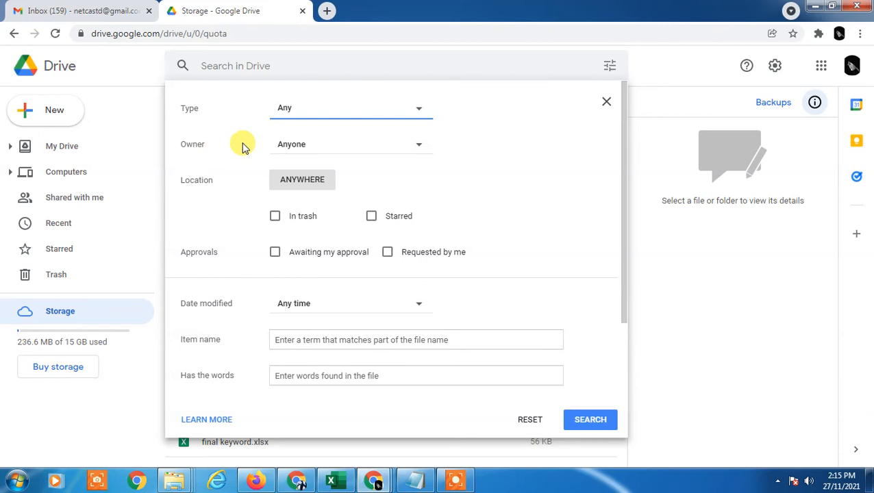
scroll(down, 3)
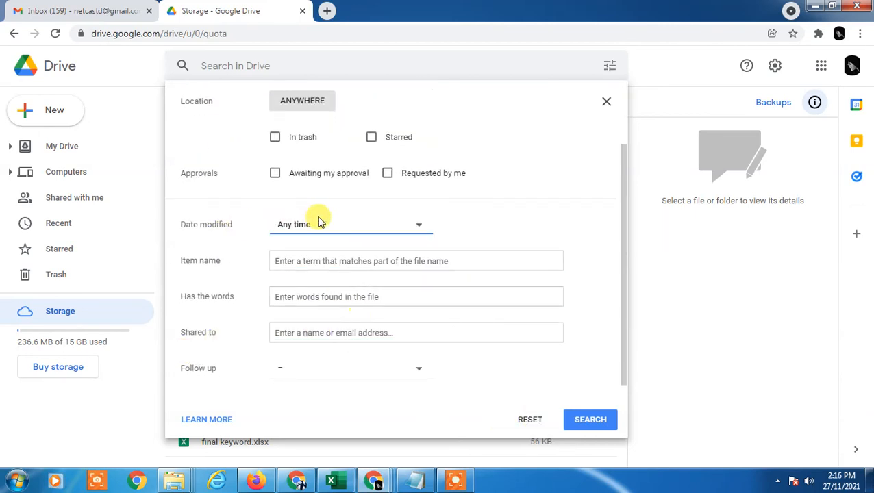
click(416, 297)
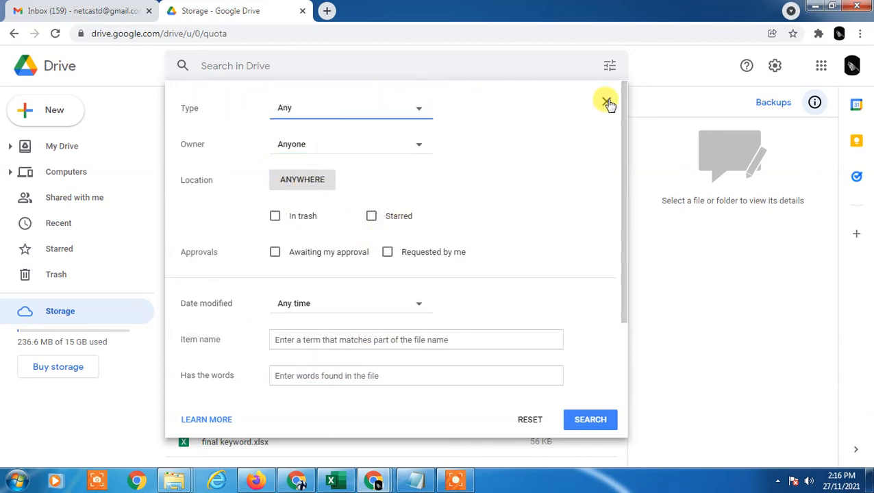
Close the advanced filters and enter type:video in the Drive search bar.
click(606, 102)
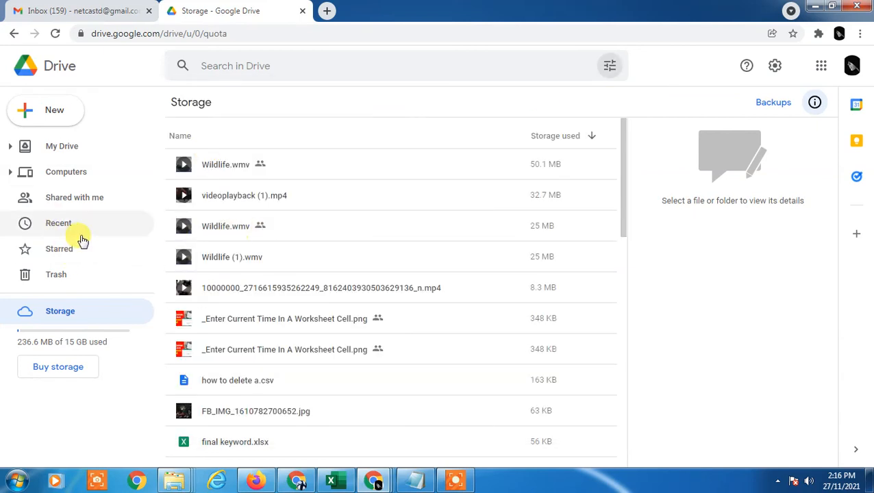
mouse_move(473, 264)
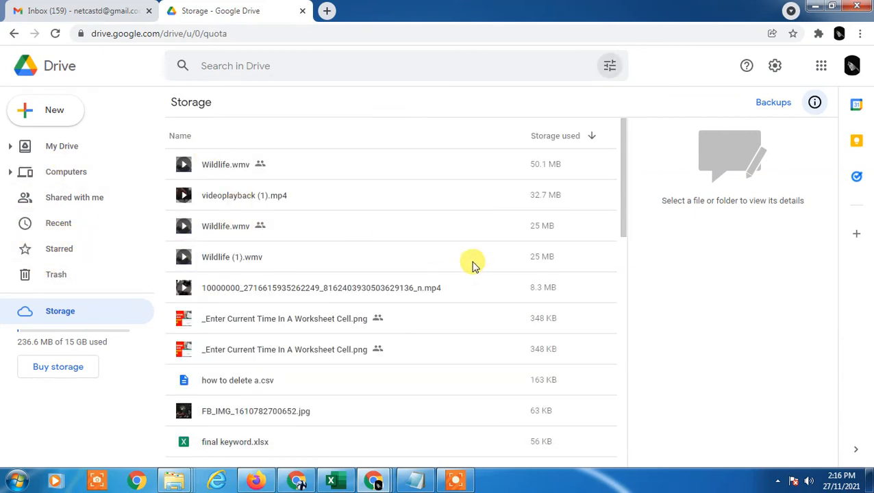
scroll(down, 3)
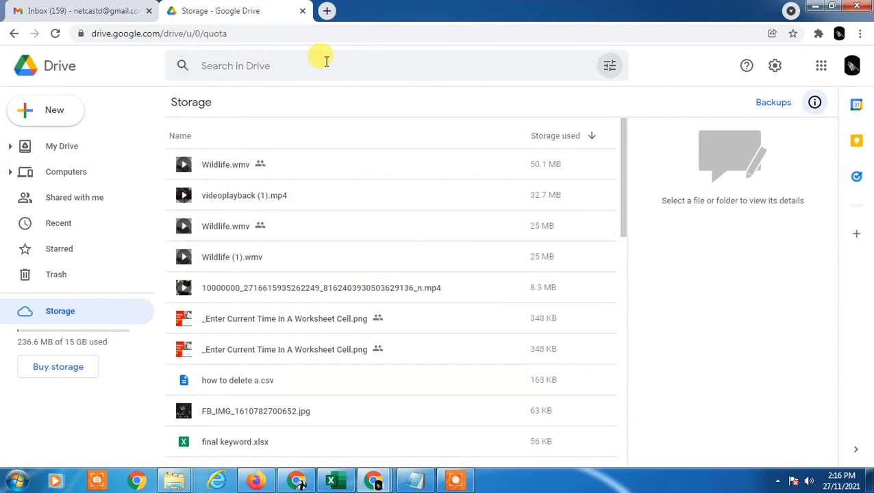
text(type:video)
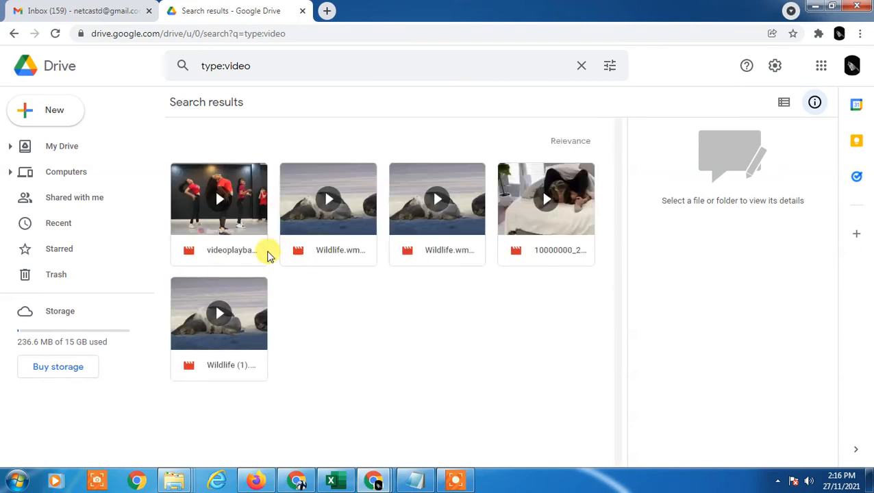
mouse_move(293, 285)
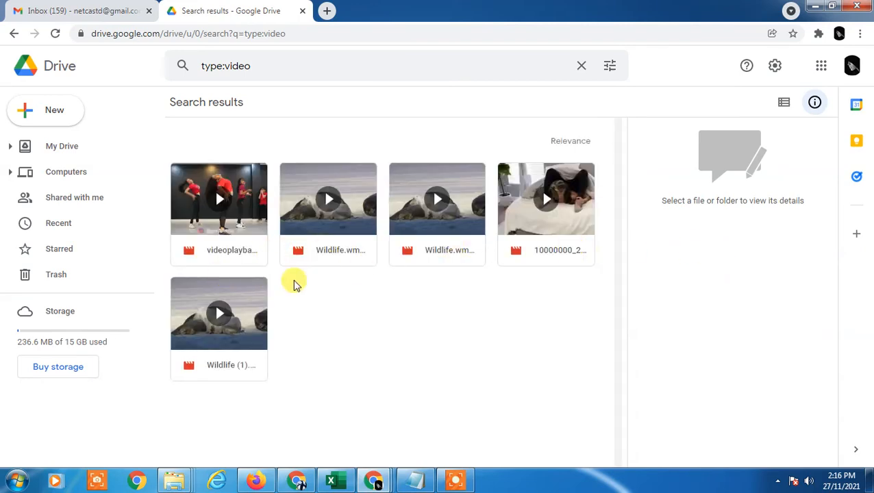
mouse_move(651, 291)
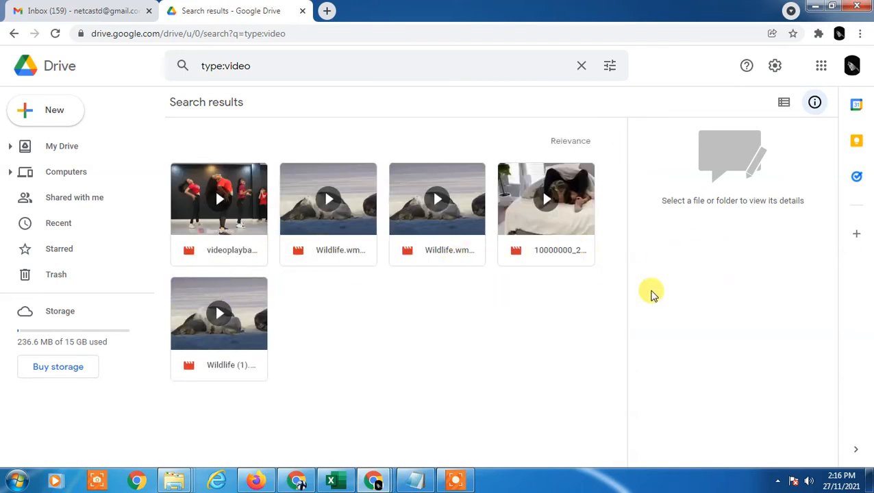
mouse_move(357, 63)
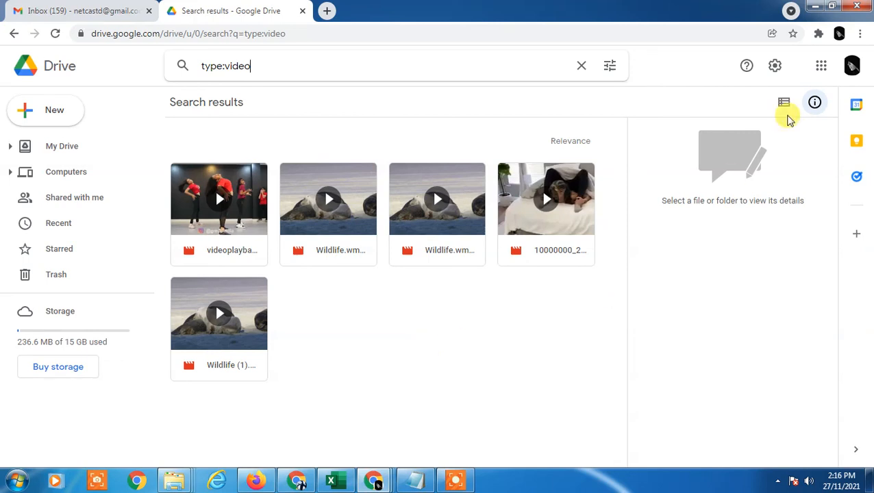
Work in the Drive search bar and select the type:video query text.
click(821, 65)
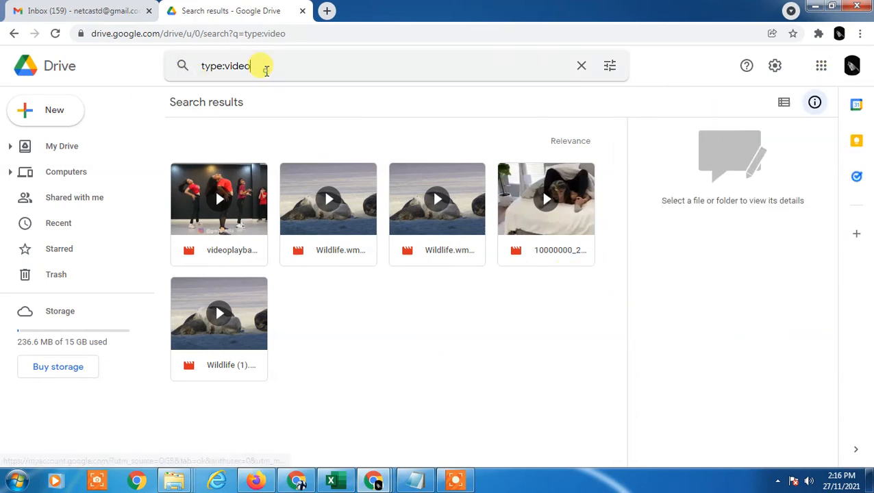
double_click(235, 66)
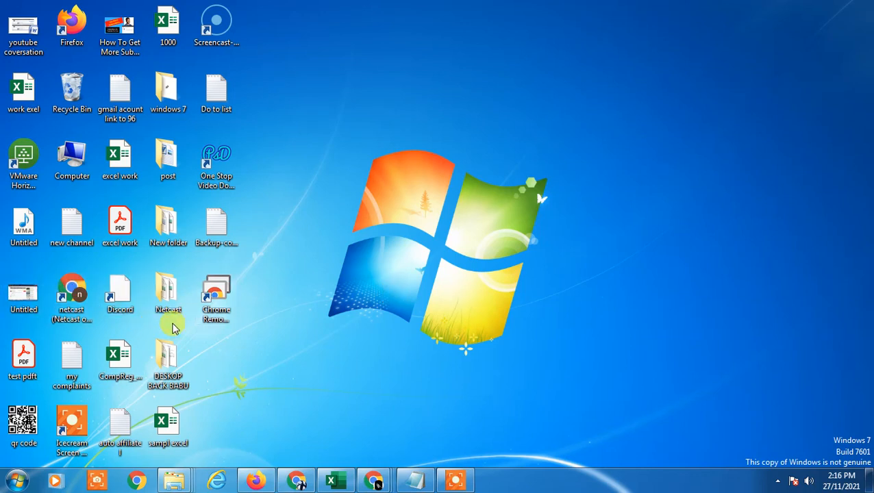
mouse_move(373, 185)
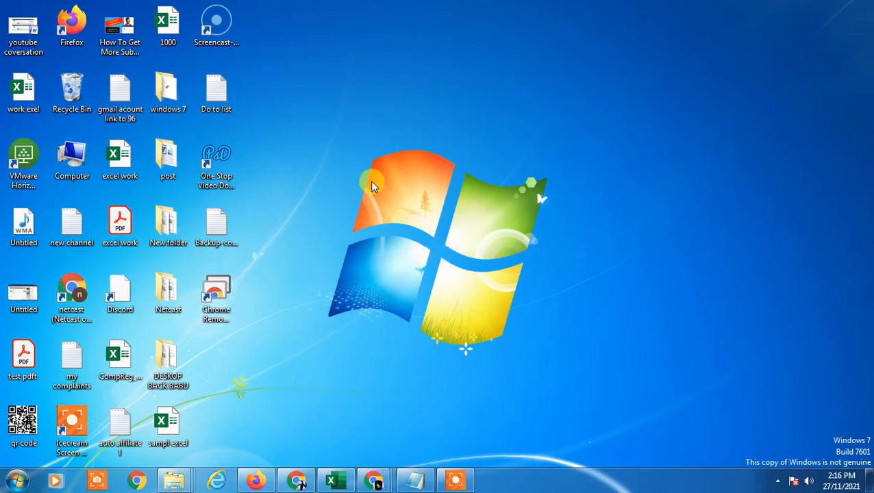